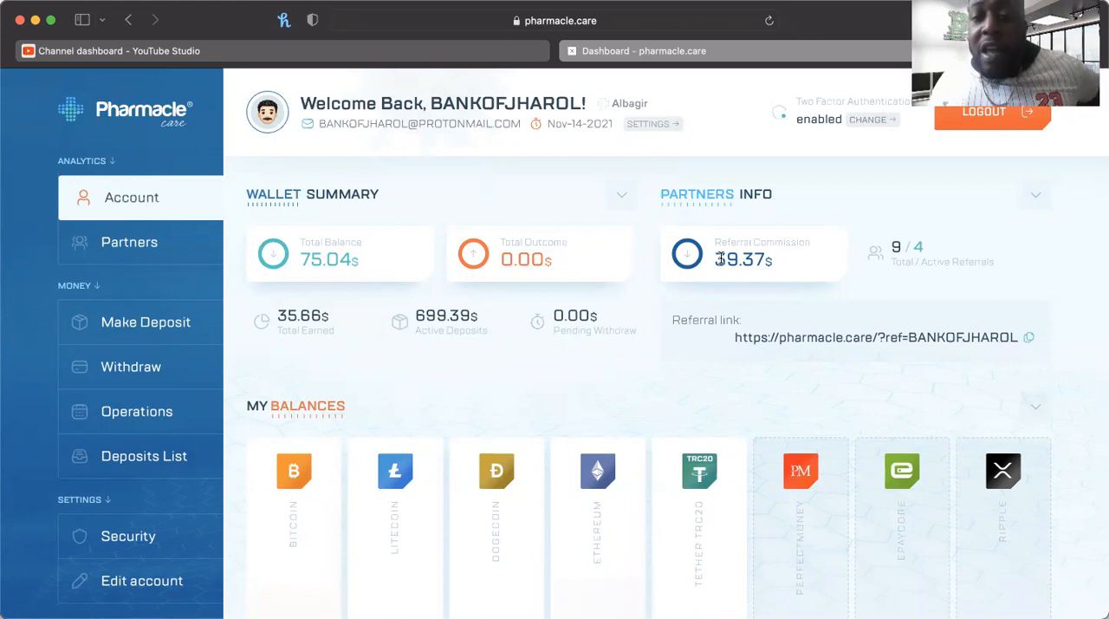
View the account's operations history, then the Deposits List with the active Tether and Bitcoin deposits
scroll("down", 3)
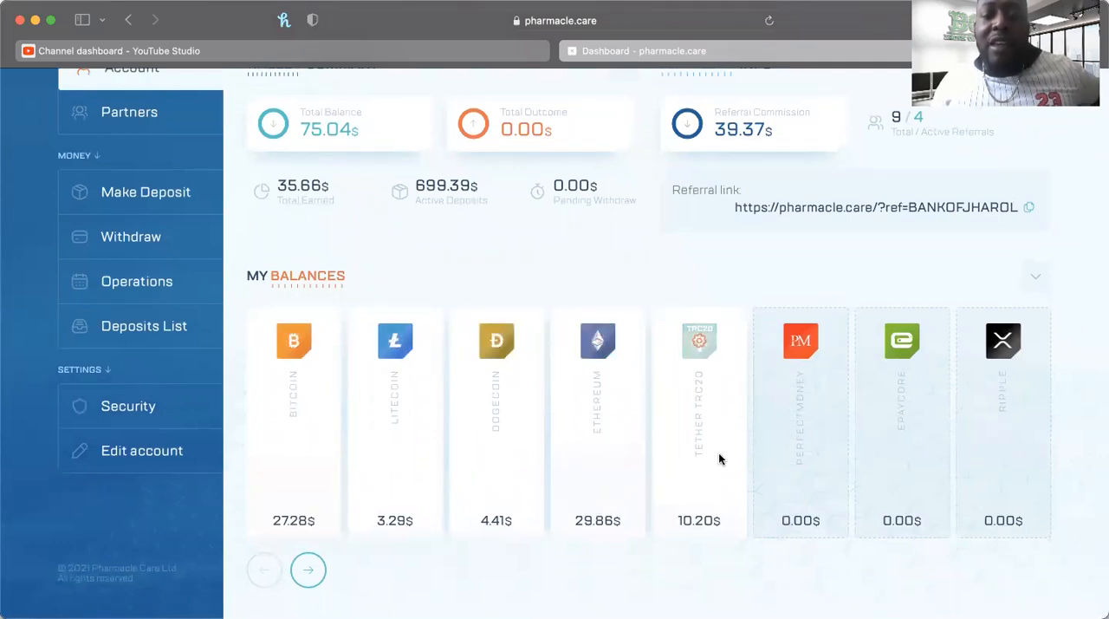
mouse_move(385, 430)
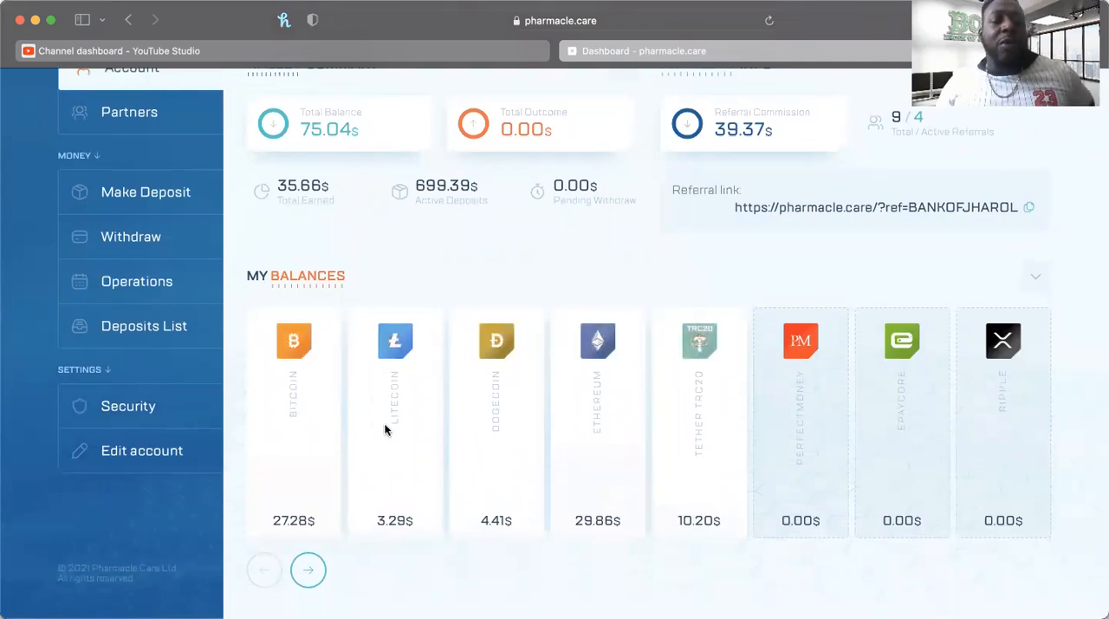
mouse_move(444, 305)
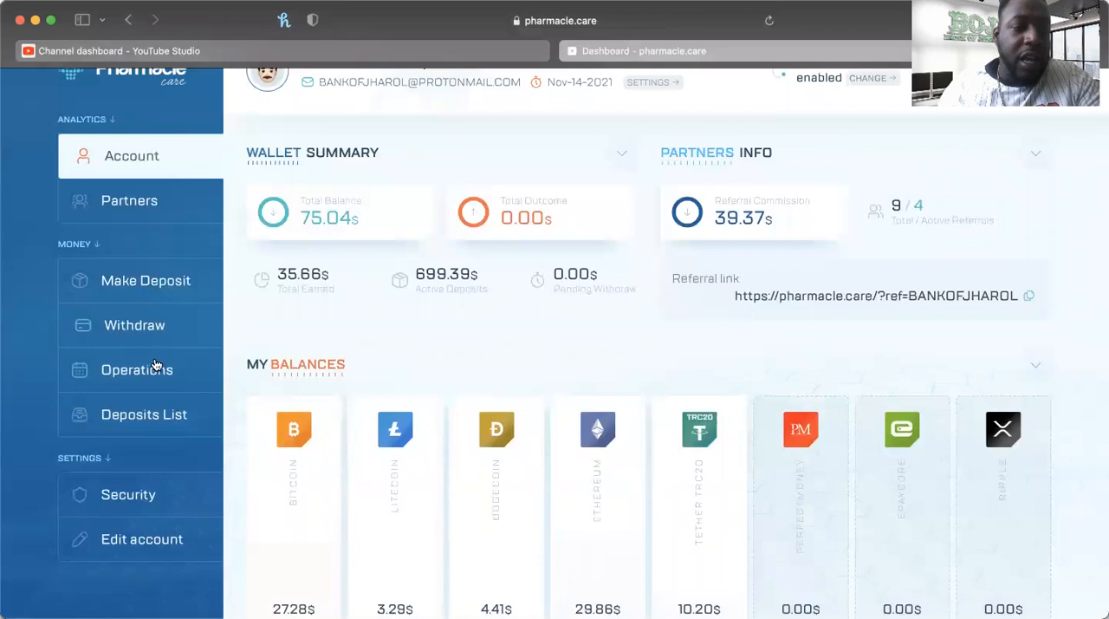
left_click(137, 369)
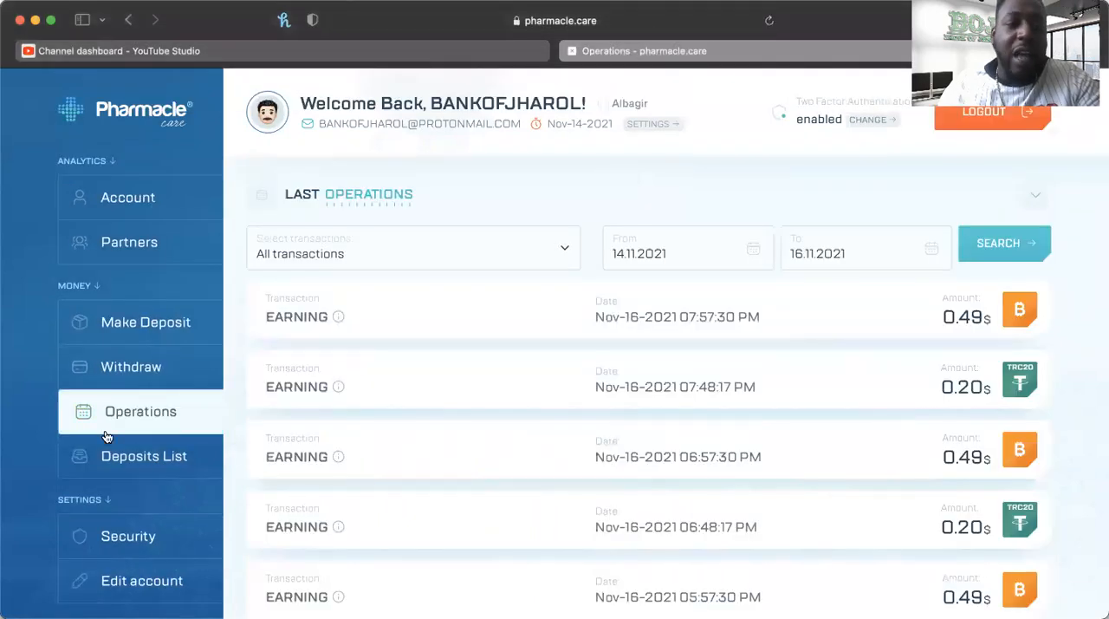
left_click(144, 454)
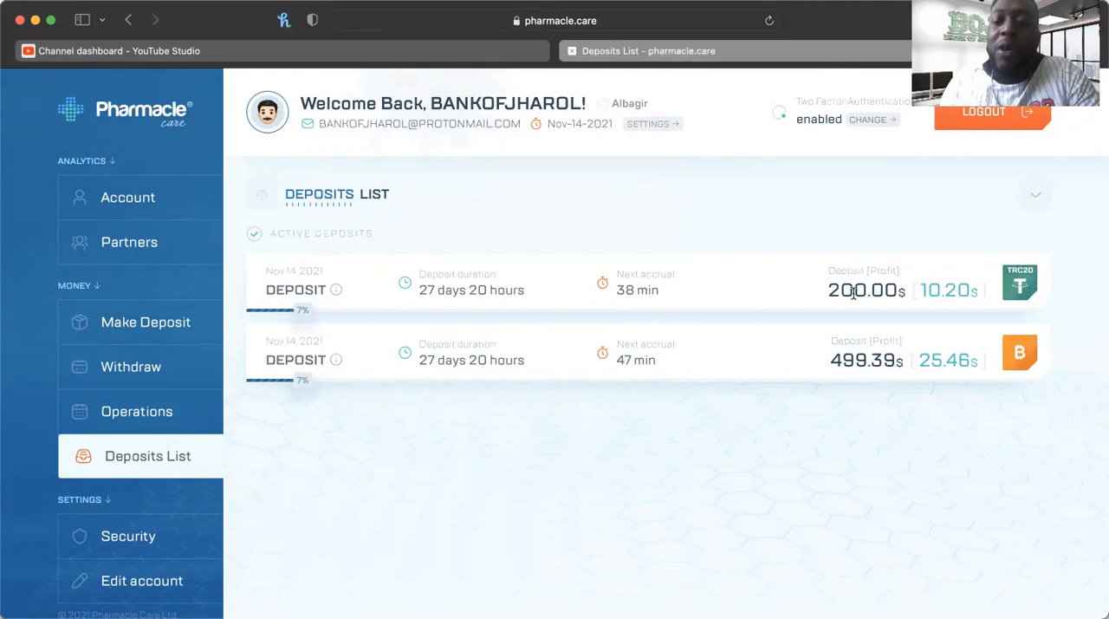
mouse_move(828, 355)
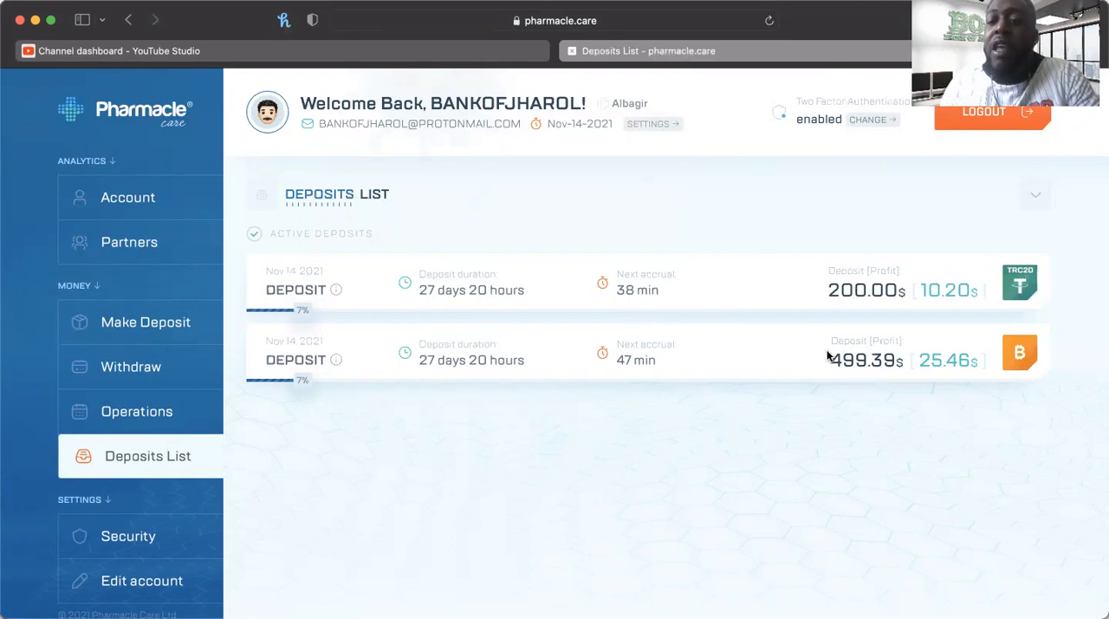
mouse_move(218, 350)
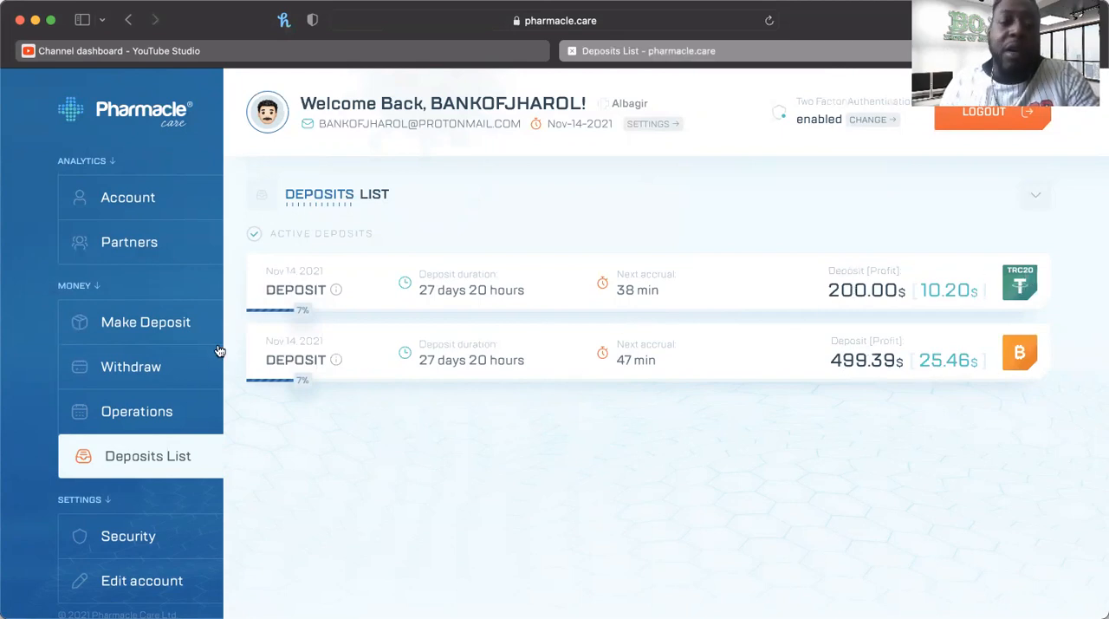
mouse_move(337, 377)
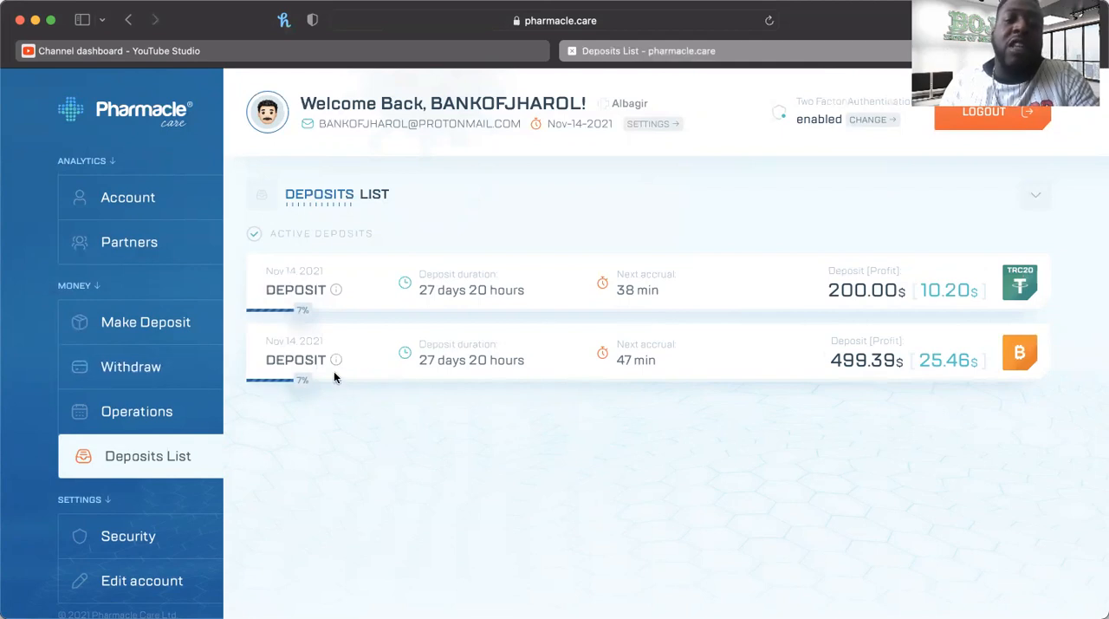
mouse_move(669, 316)
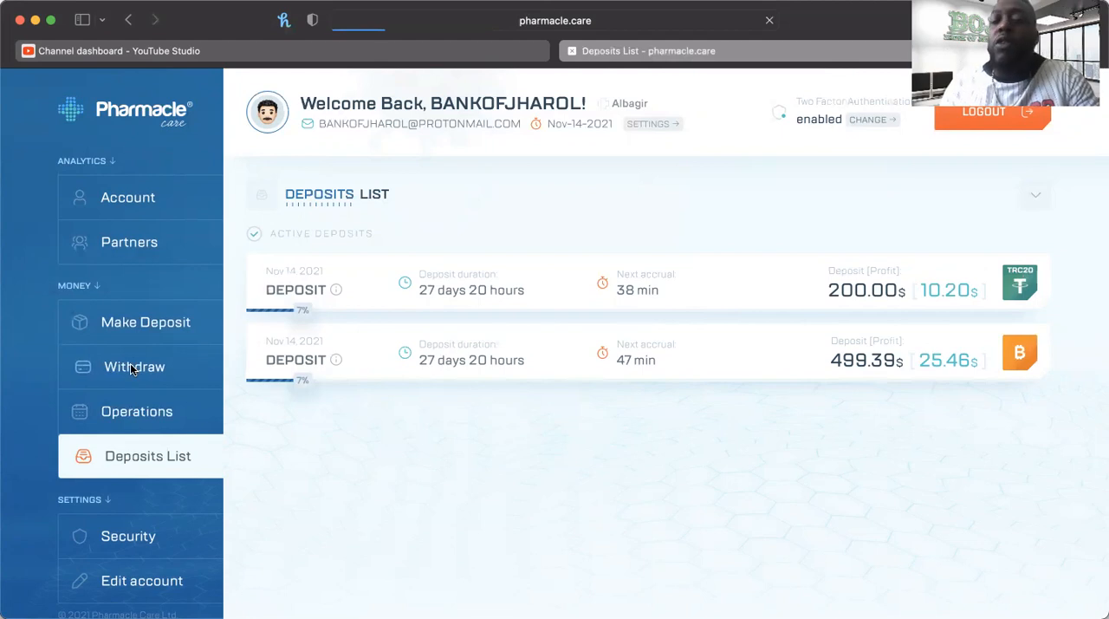
On Withdraw Funds, choose Bitcoin and submit the full 27.27$ balance as the withdrawal amount
left_click(135, 366)
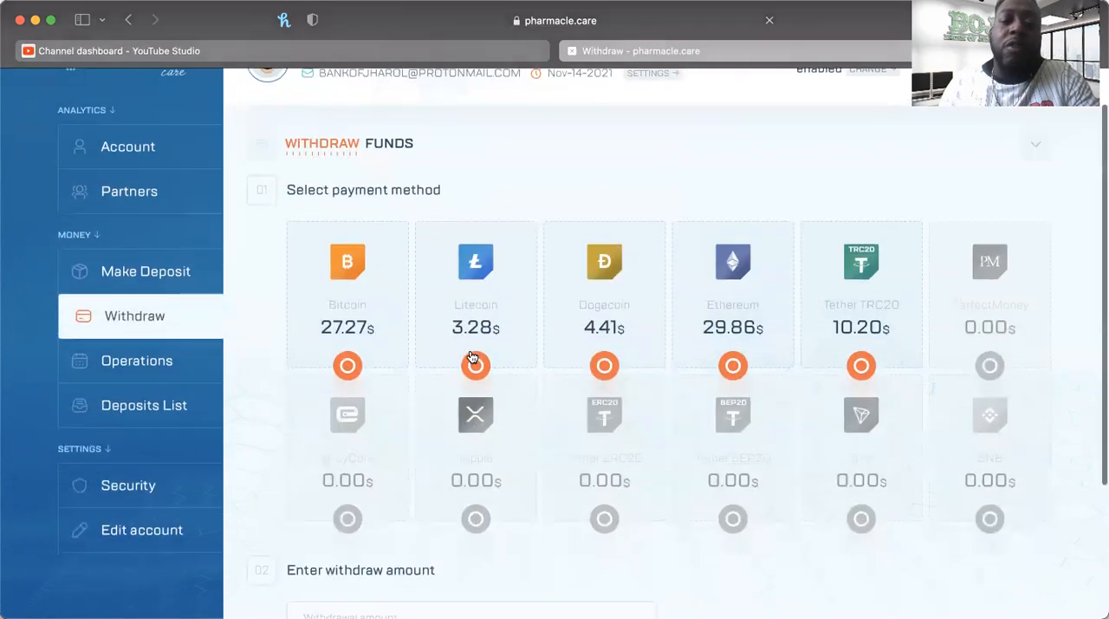
scroll("down", 3)
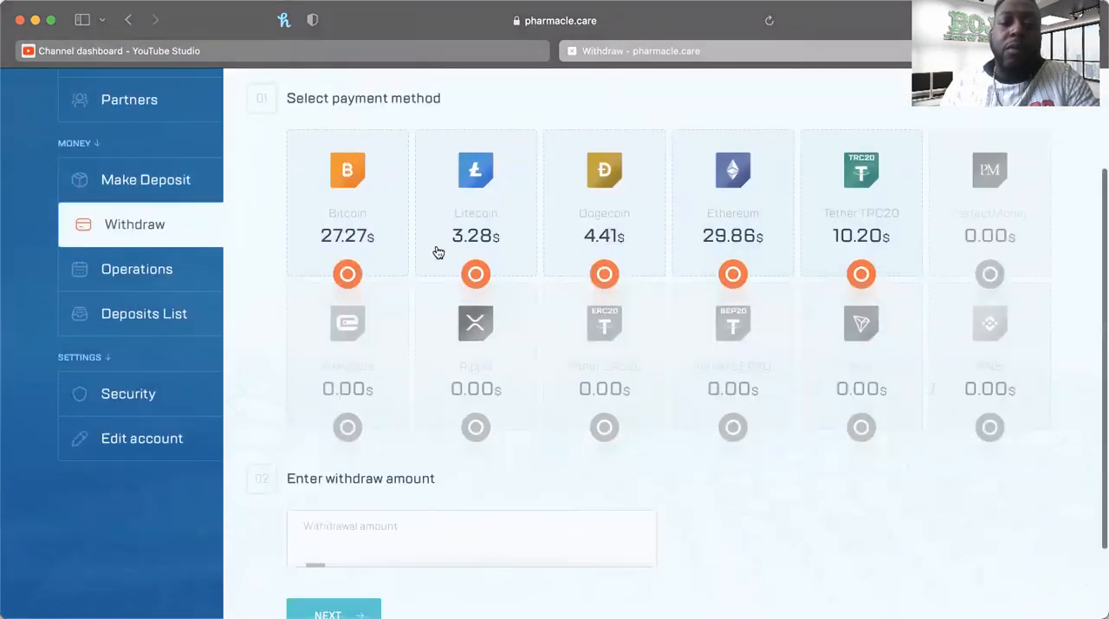
type("15")
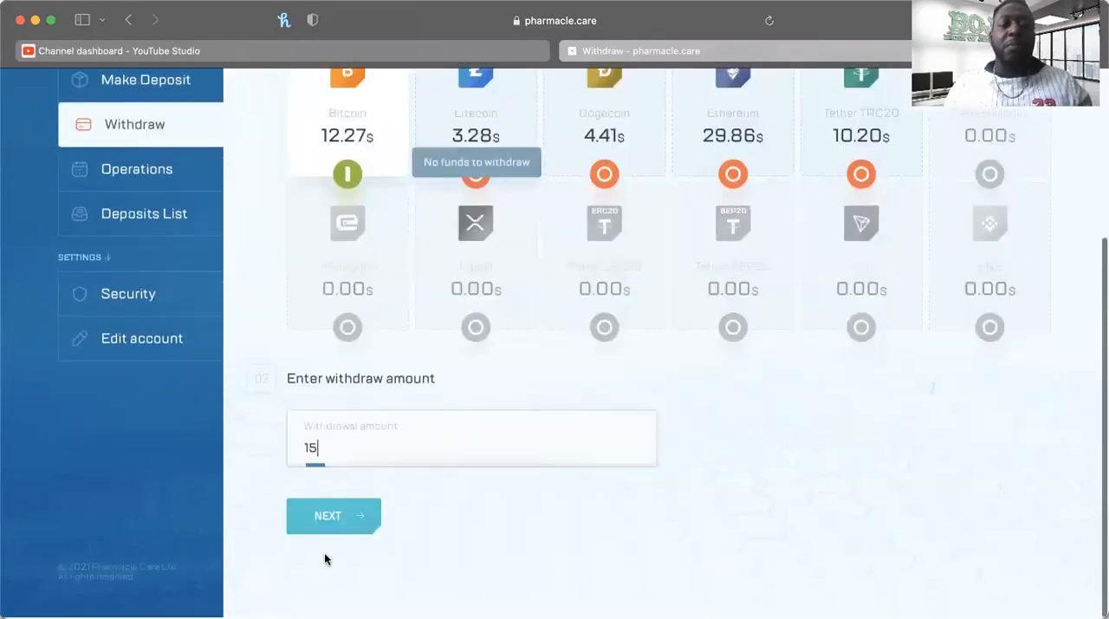
type("2")
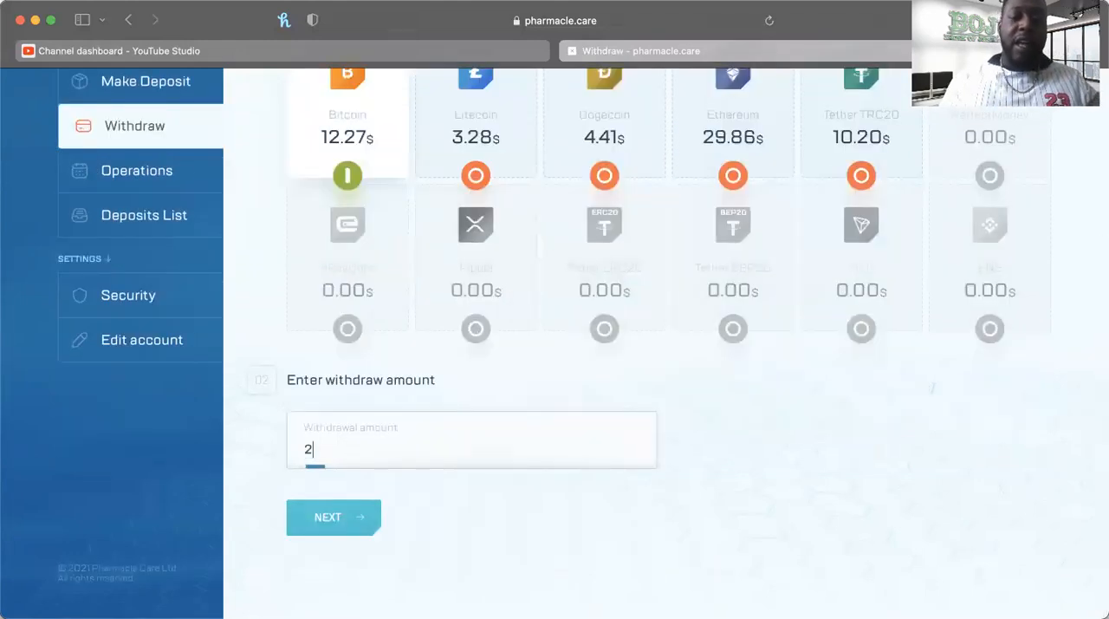
type("72")
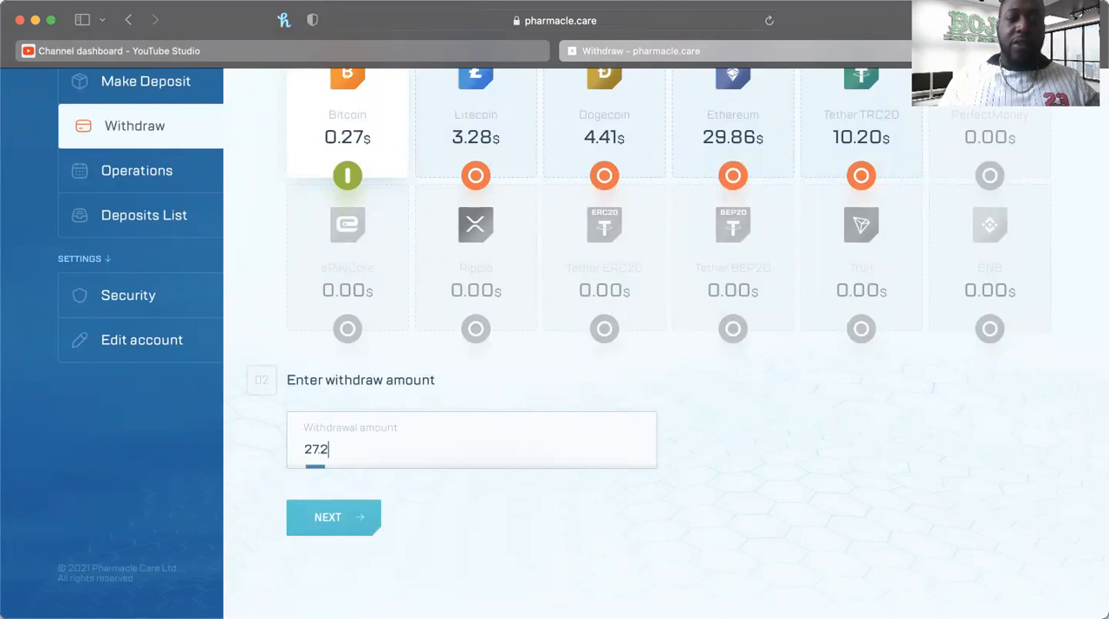
type("7")
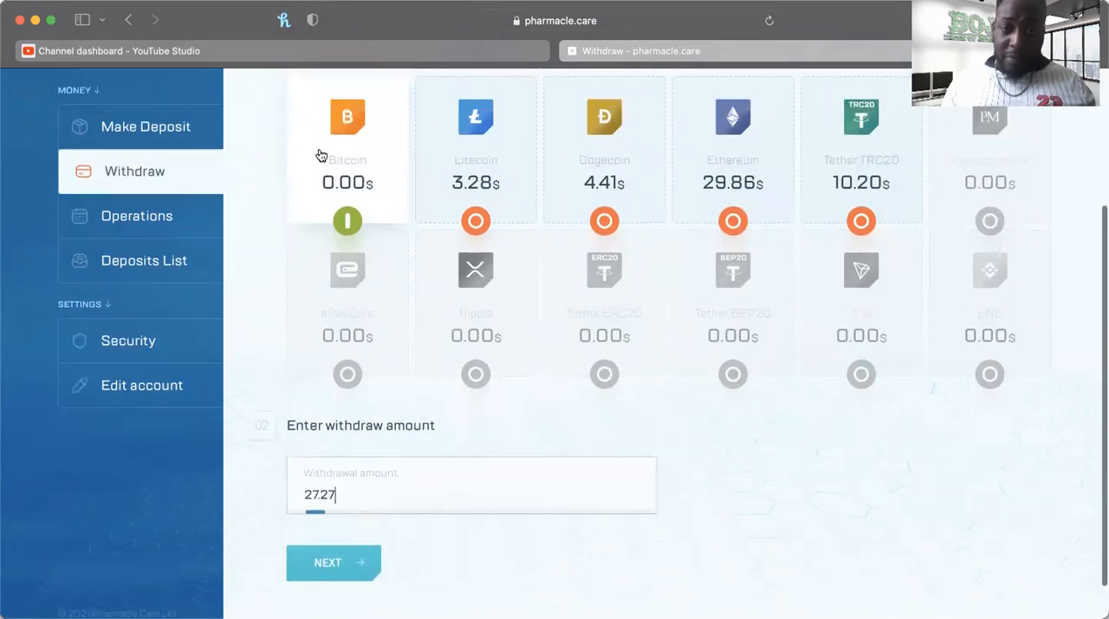
left_click(332, 562)
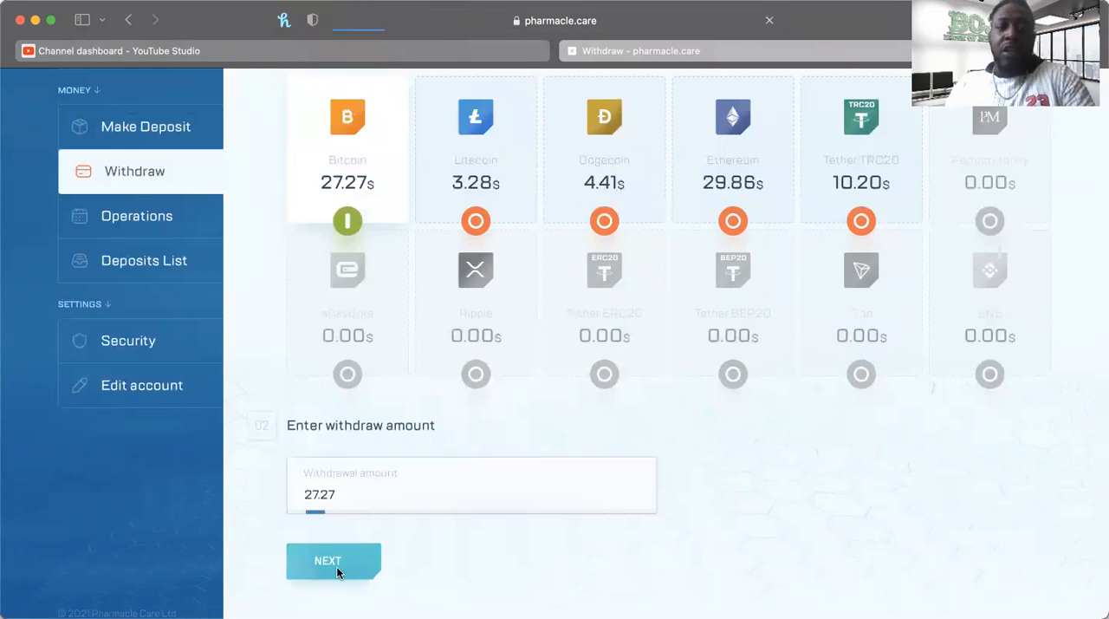
Confirm the 27.27$ Bitcoin withdrawal and dismiss the processed batch ID notice
left_click(327, 562)
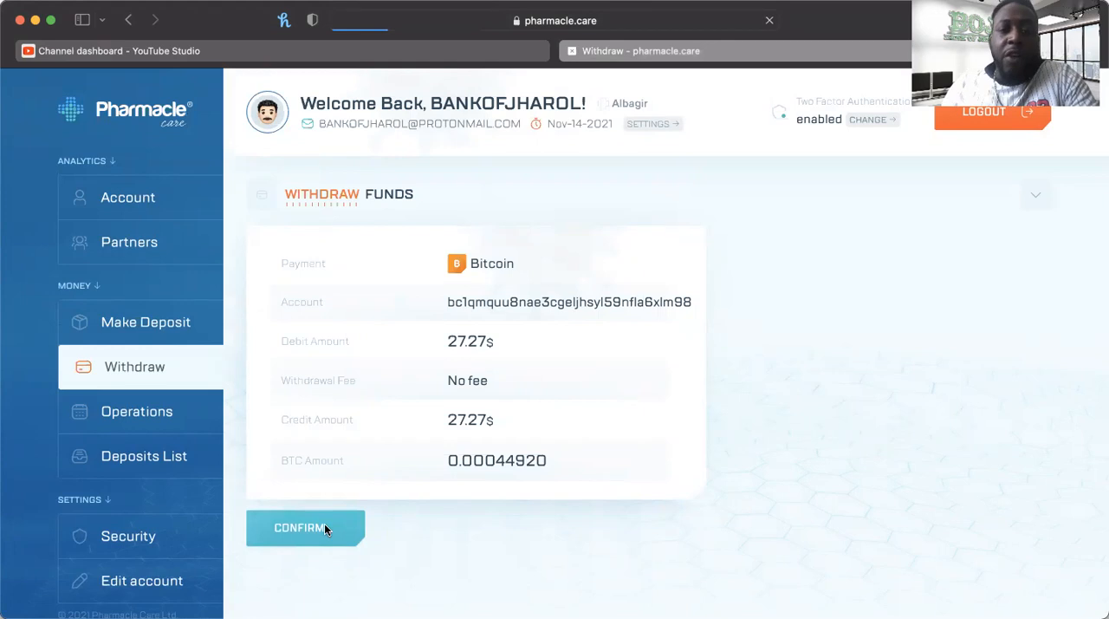
mouse_move(399, 557)
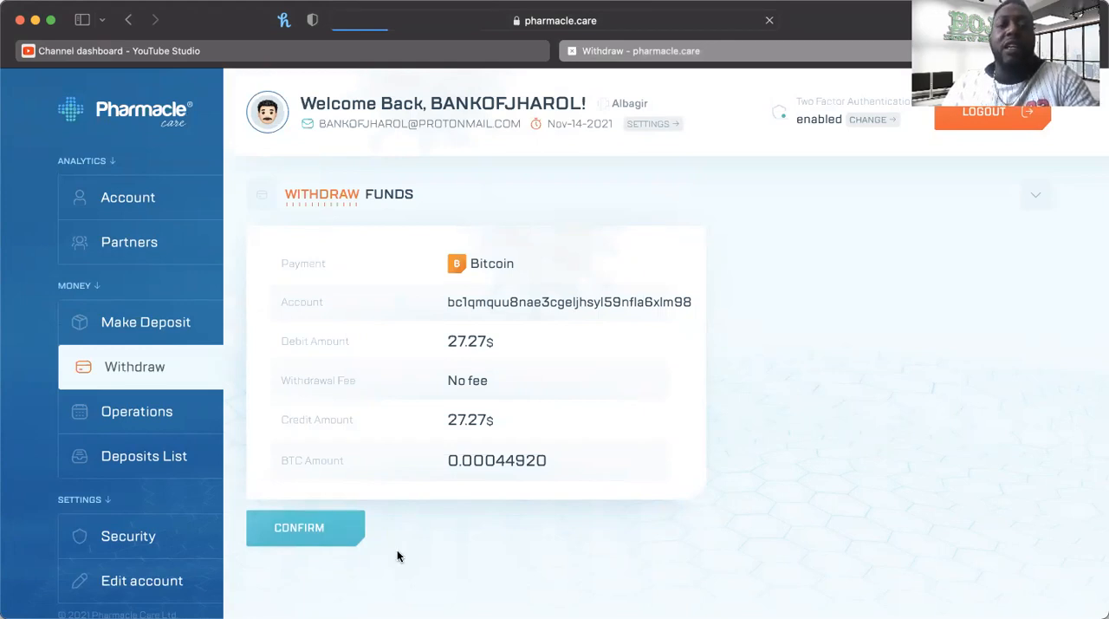
left_click(298, 527)
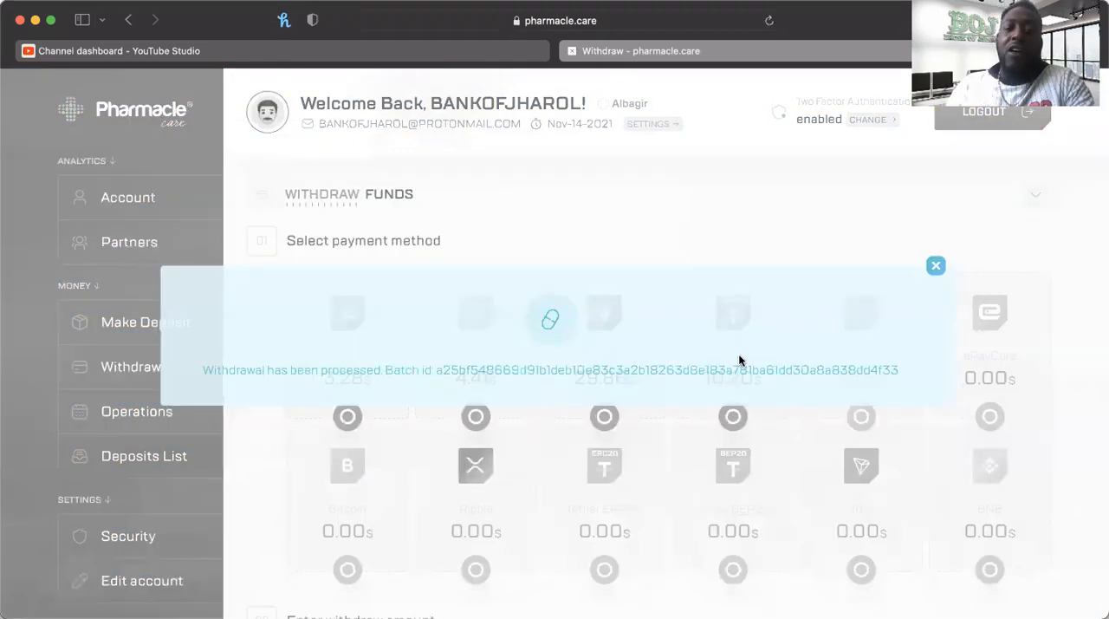
left_click(936, 265)
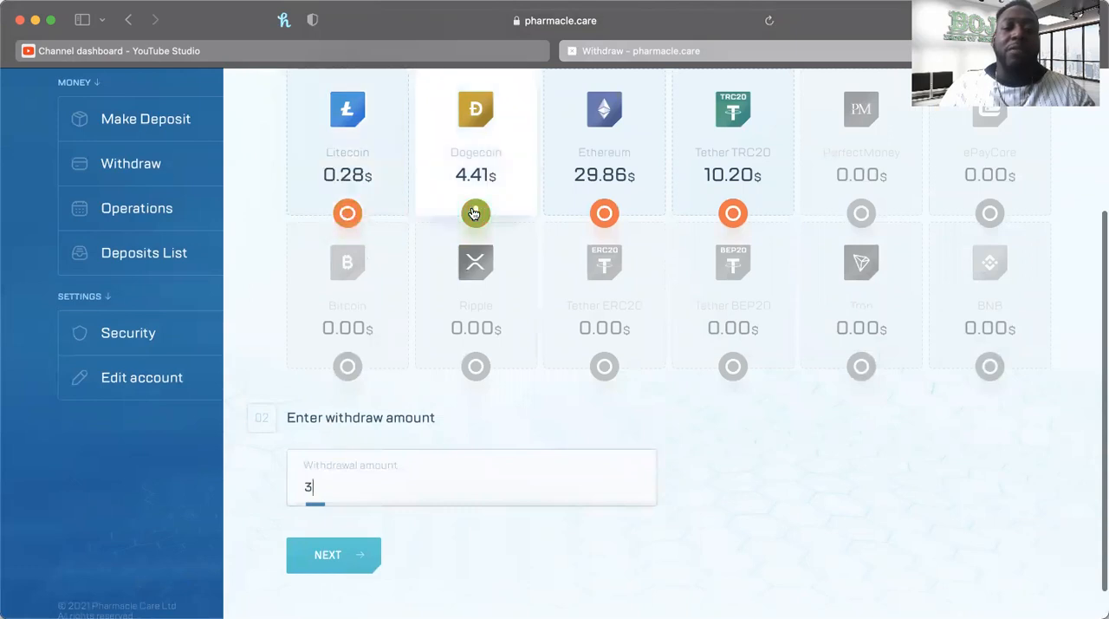
Withdraw the 4.41$ Dogecoin balance, confirm it and dismiss the batch ID notice
left_click(475, 214)
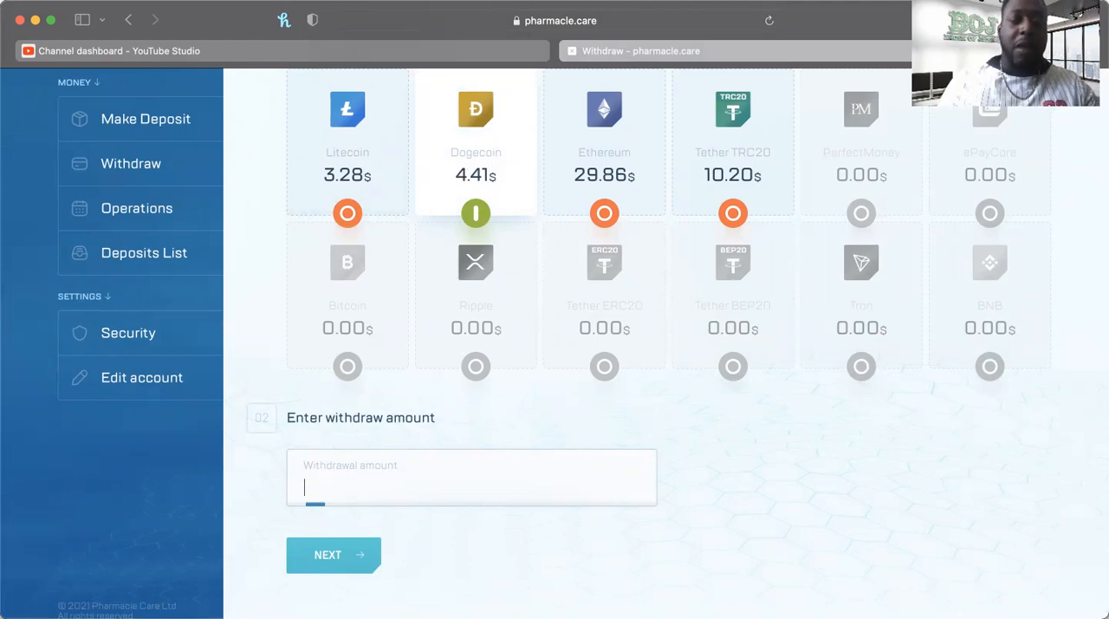
type("4")
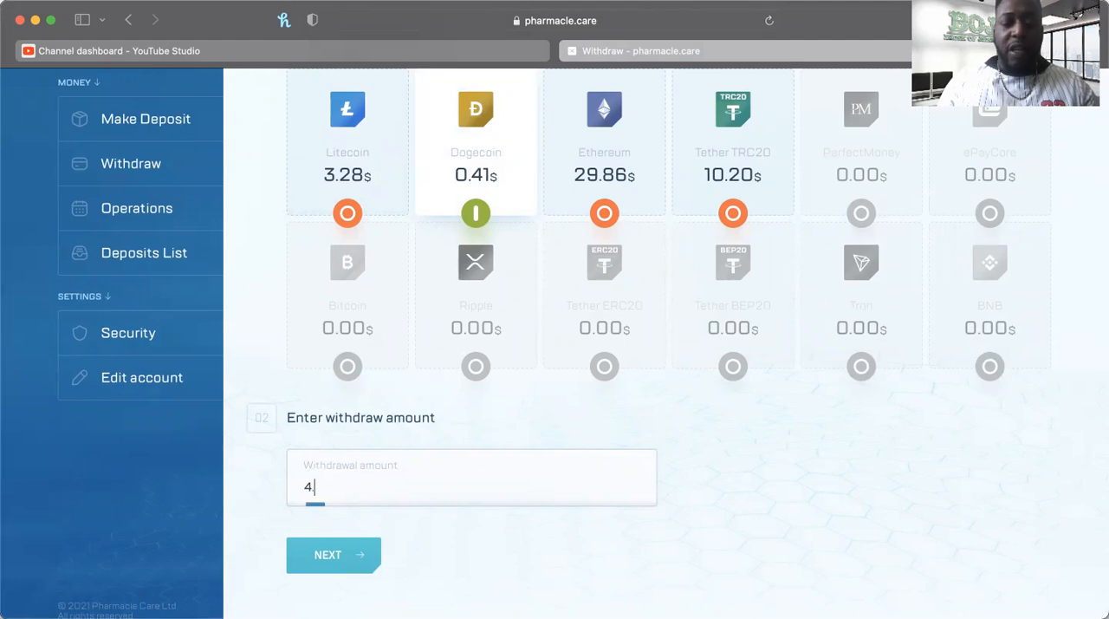
type(".41")
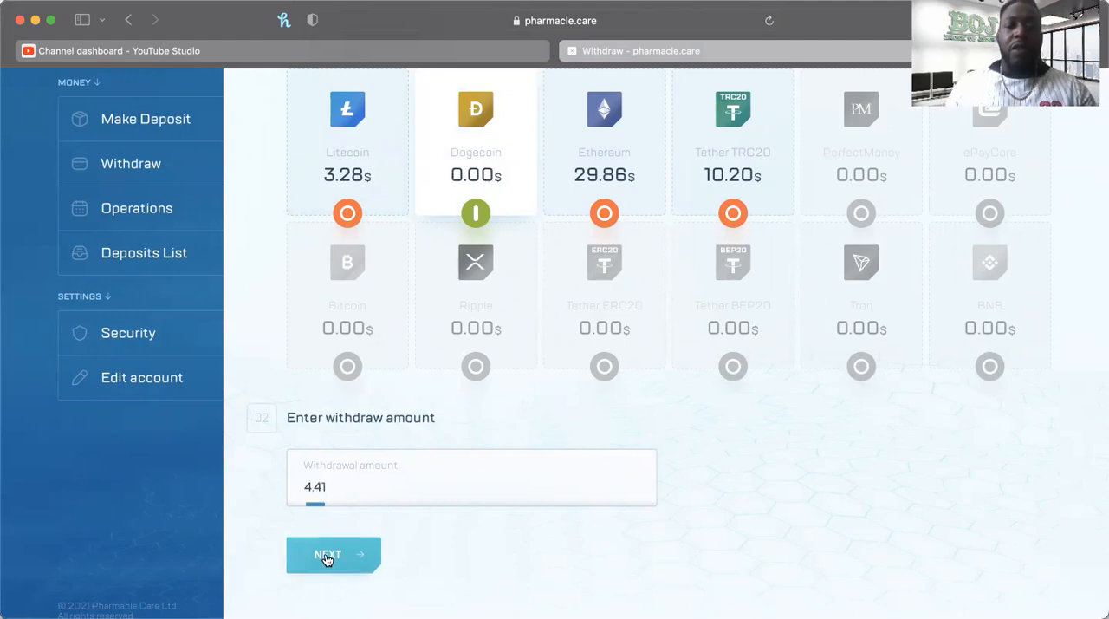
left_click(333, 555)
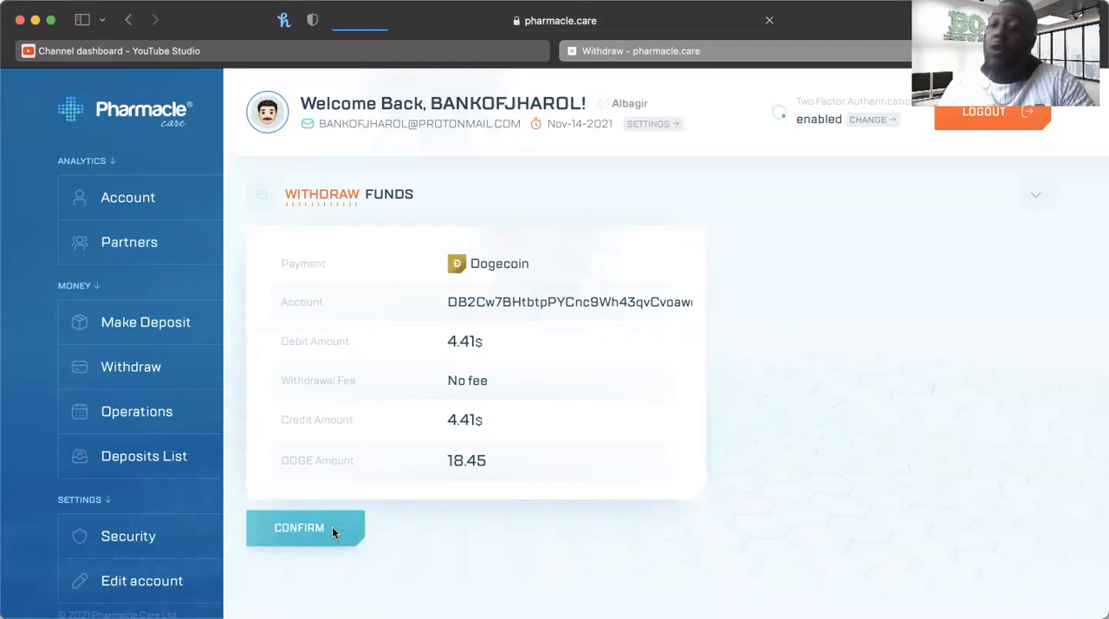
left_click(298, 527)
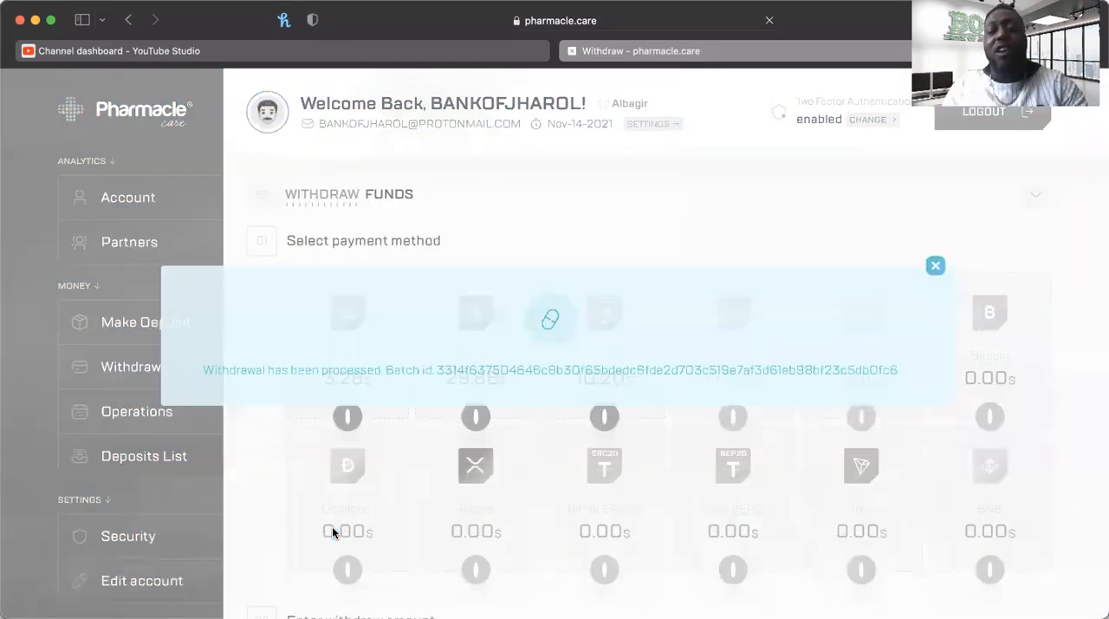
left_click(936, 266)
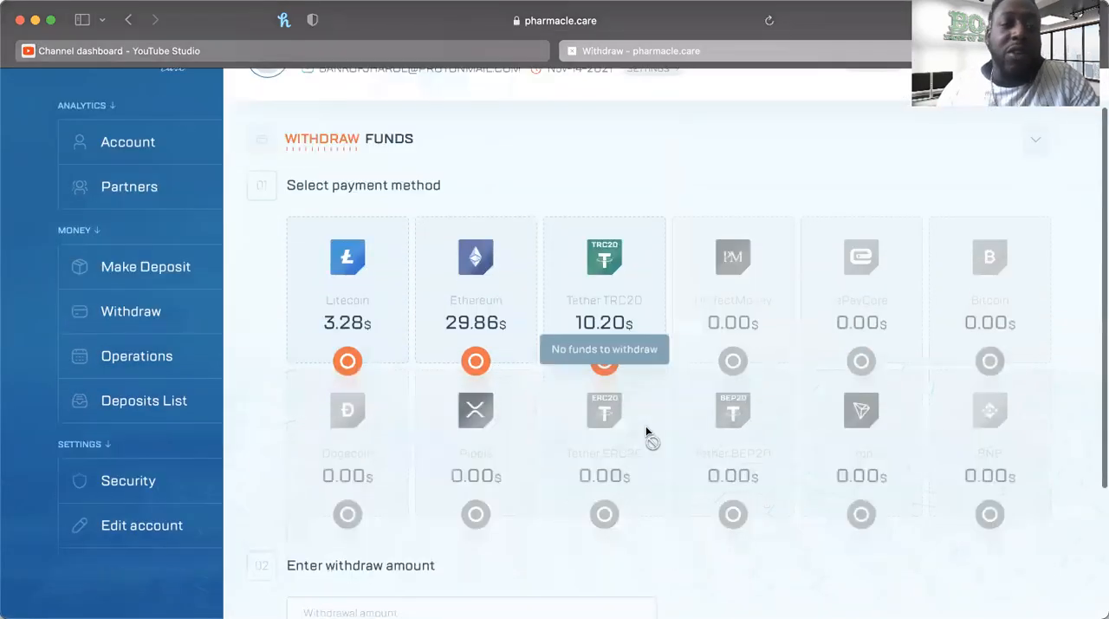
Enter the 29.86$ Ethereum amount, review the summary and confirm the withdrawal
scroll("down", 3)
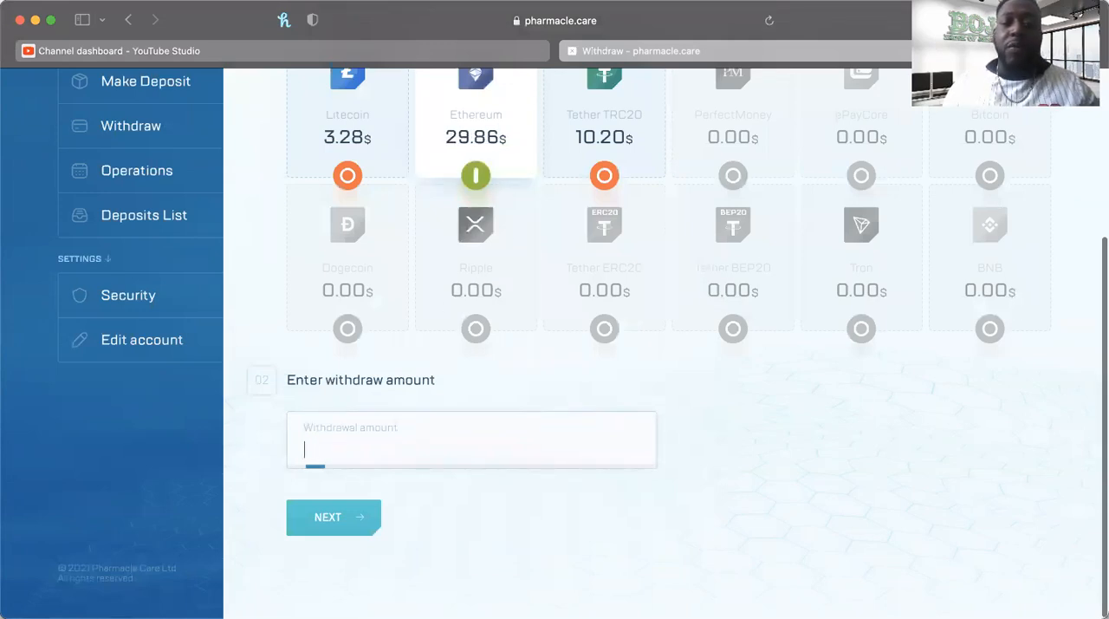
type("29.86")
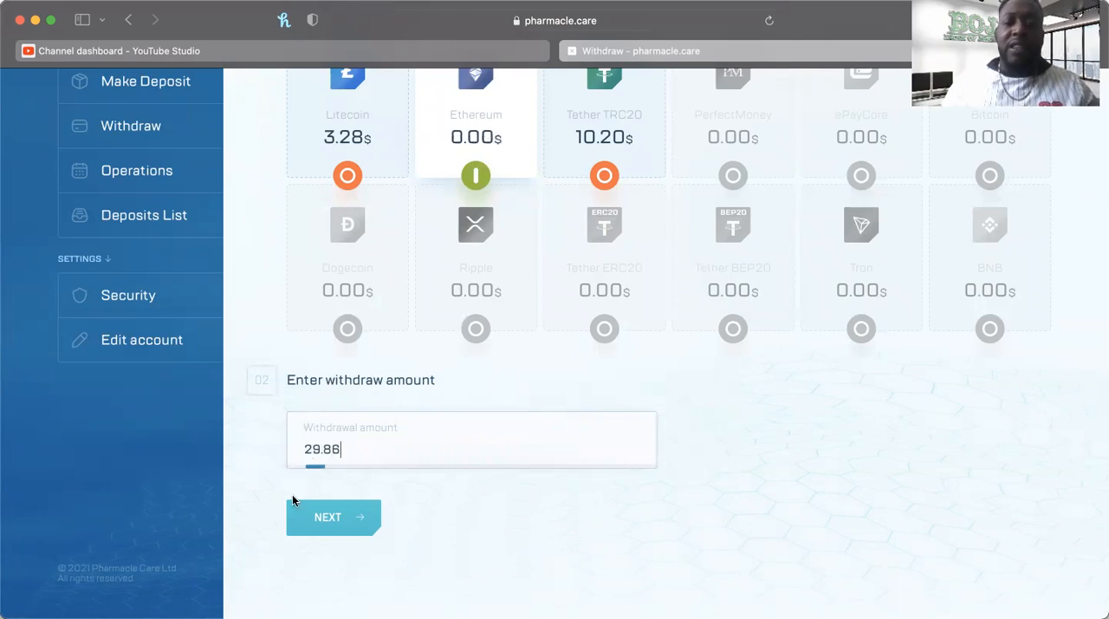
left_click(333, 516)
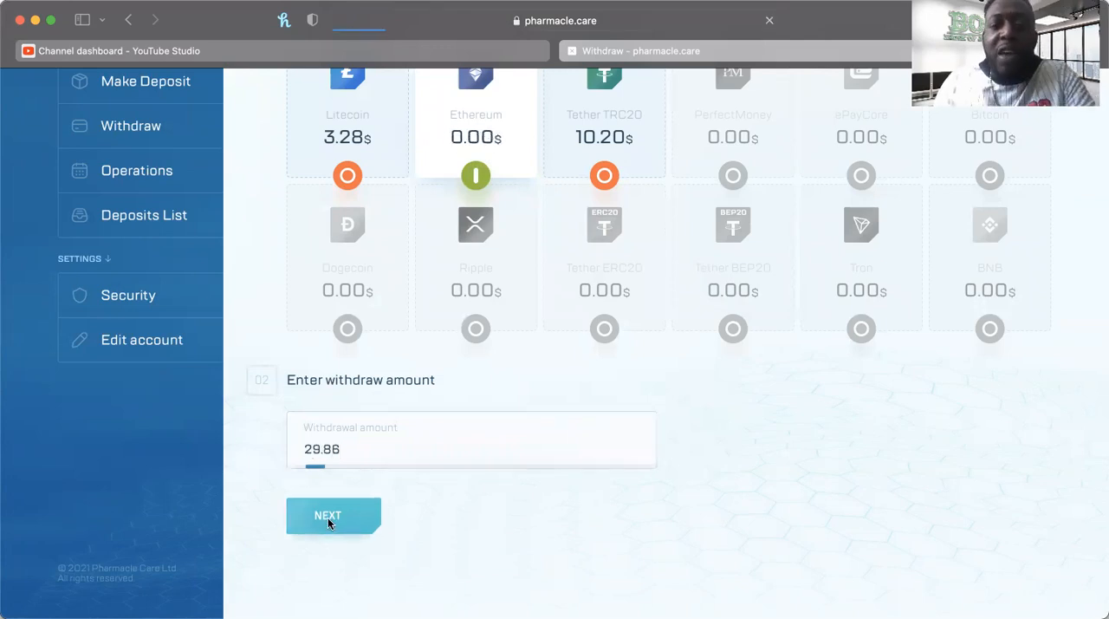
left_click(333, 517)
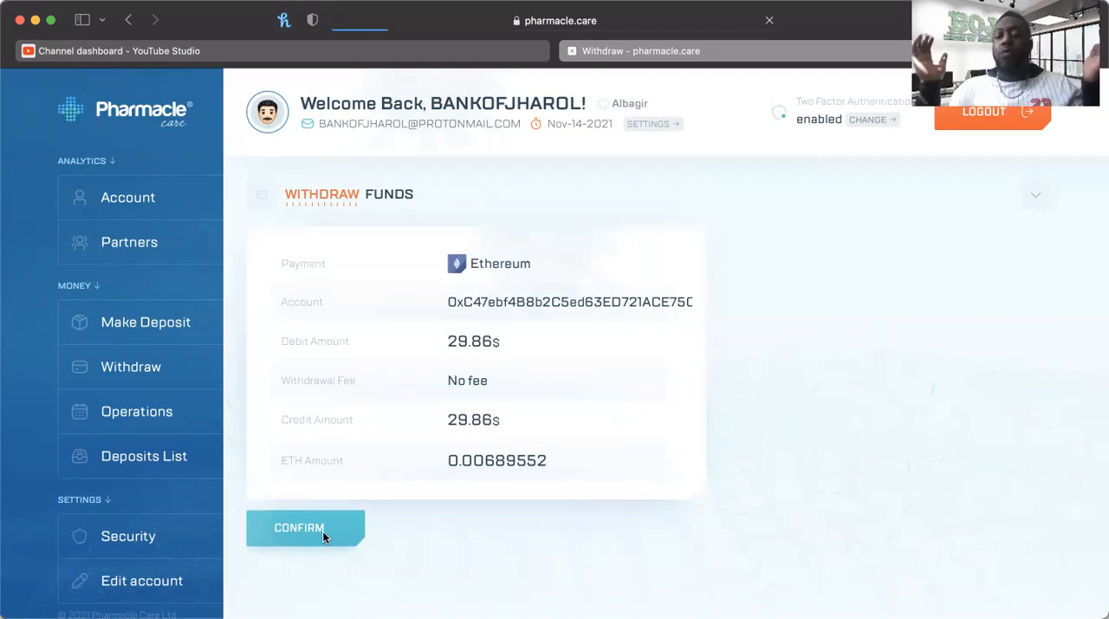
left_click(305, 527)
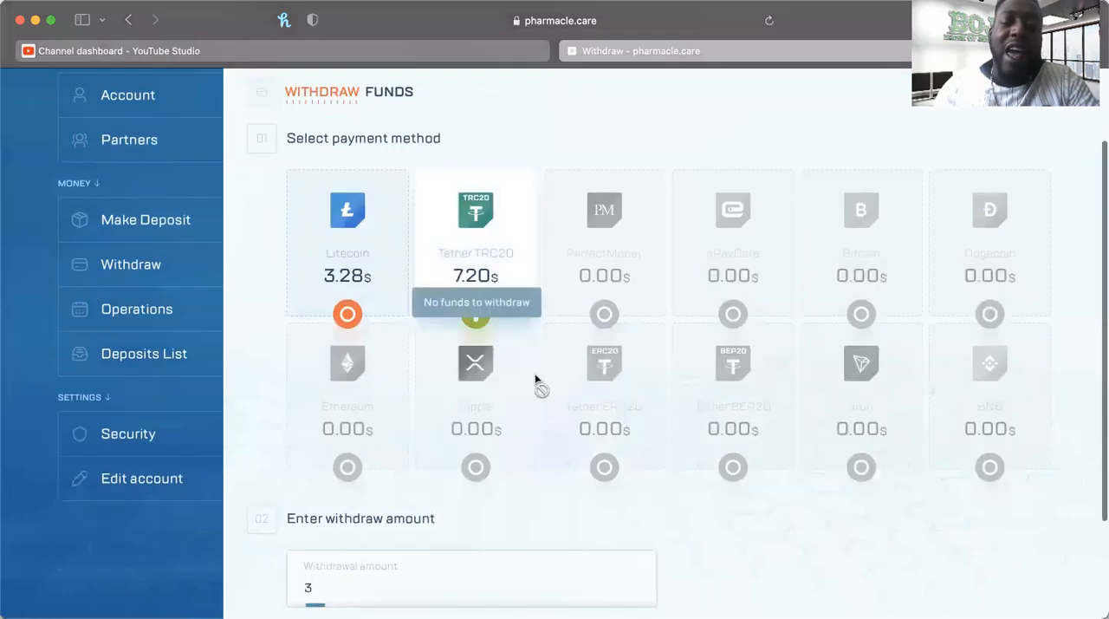
Withdraw 10.20$ of Tether TRC20, confirm it and dismiss the batch ID notice
scroll("down", 3)
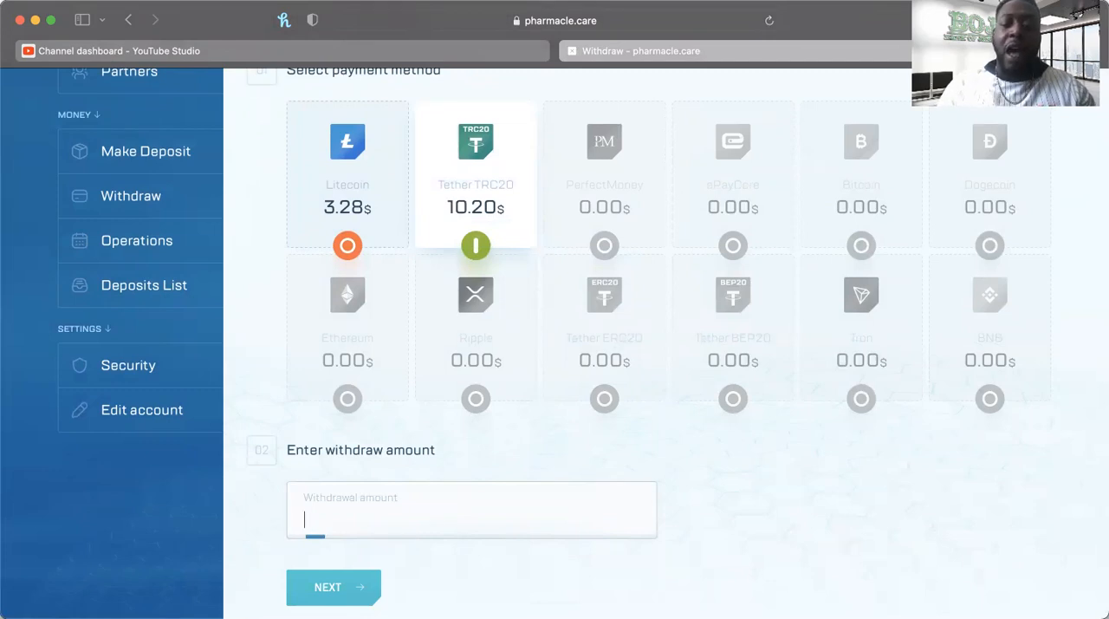
type("10.20")
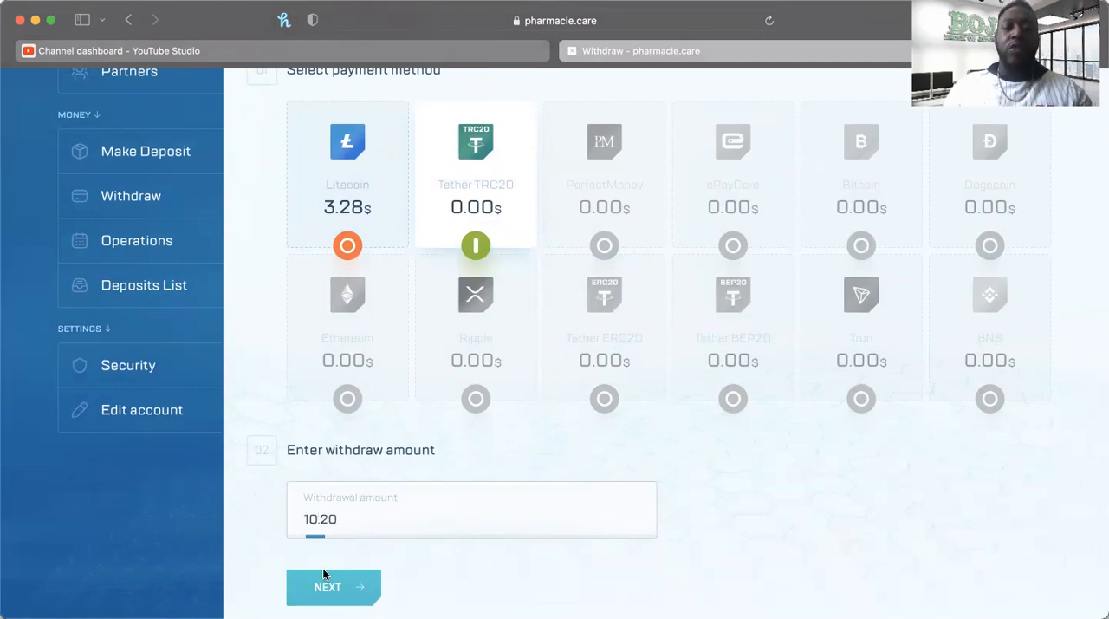
left_click(333, 586)
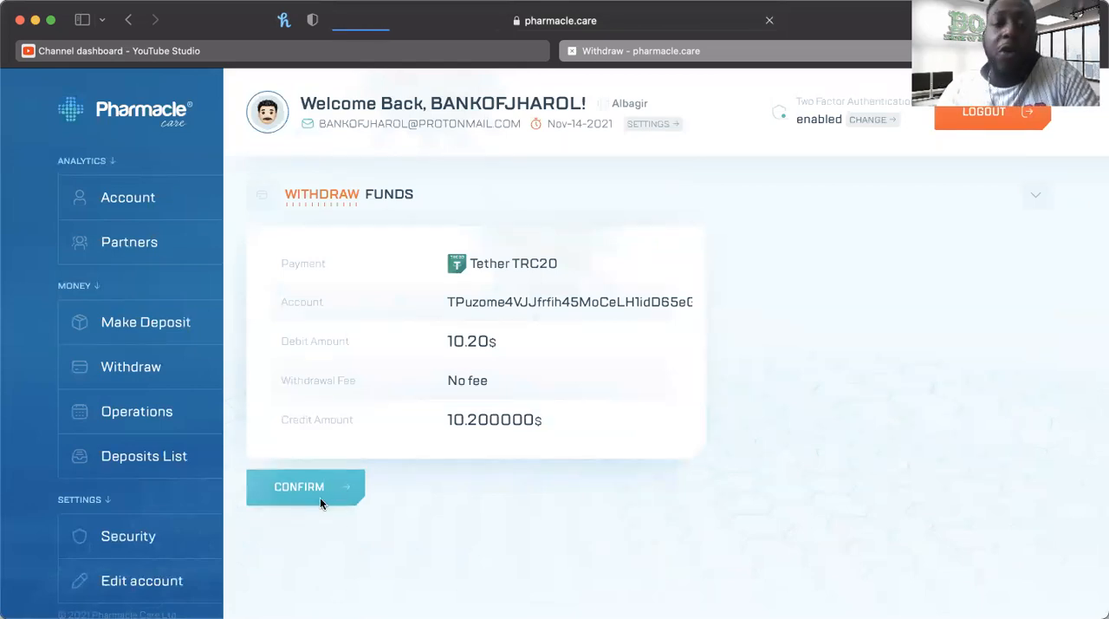
left_click(305, 485)
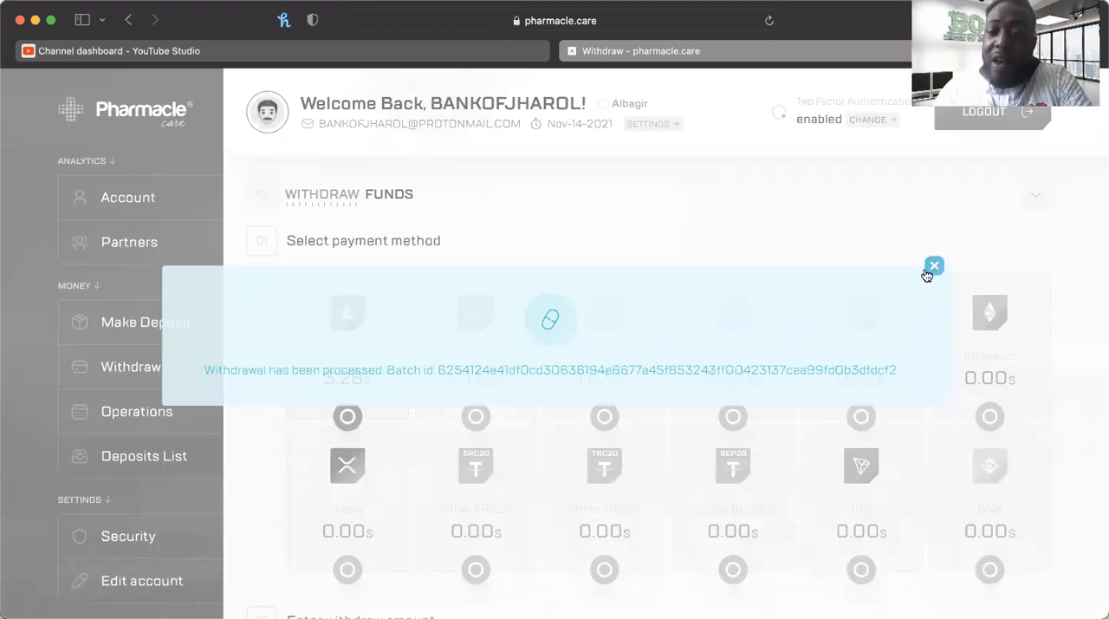
left_click(934, 265)
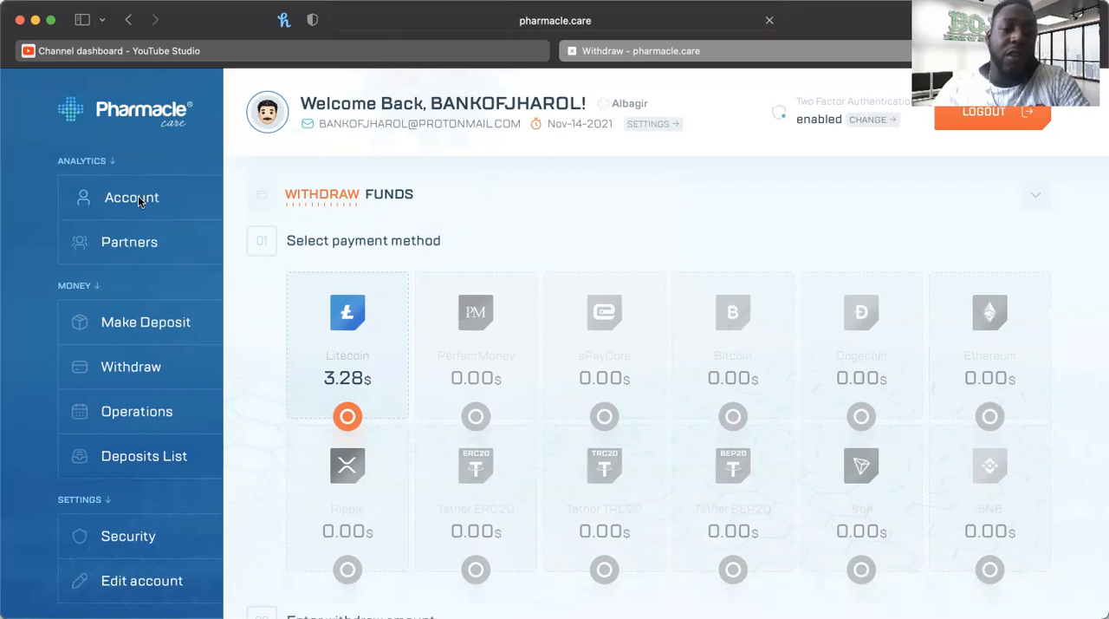
Show the account dashboard with 3.30$ total, Litecoin 3.29$ and Bitcoin 0.01$ remaining
left_click(132, 198)
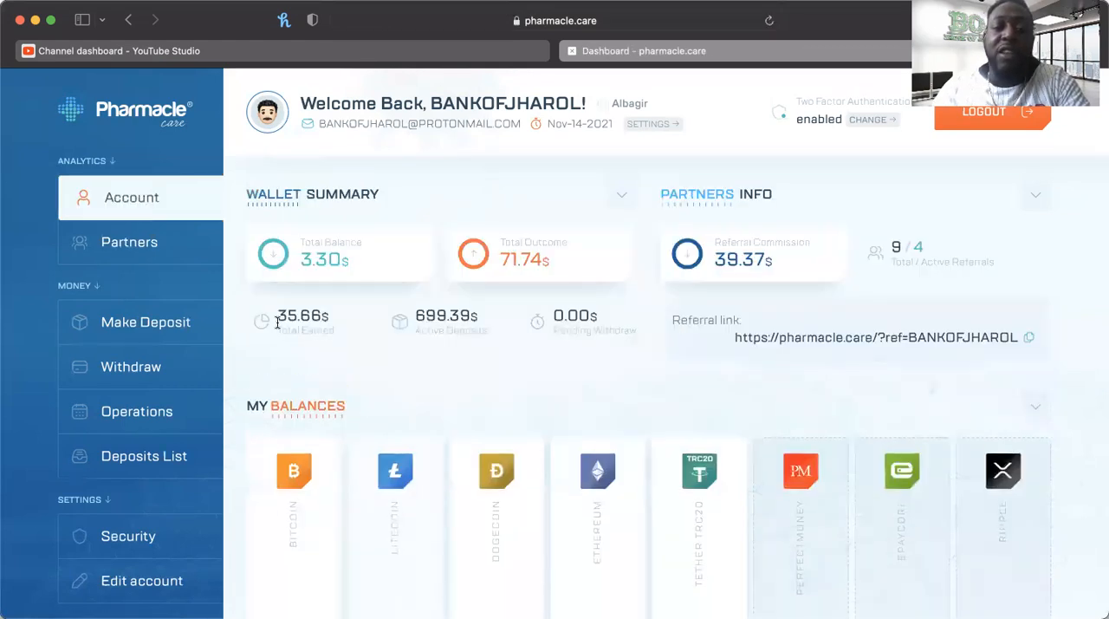
mouse_move(510, 257)
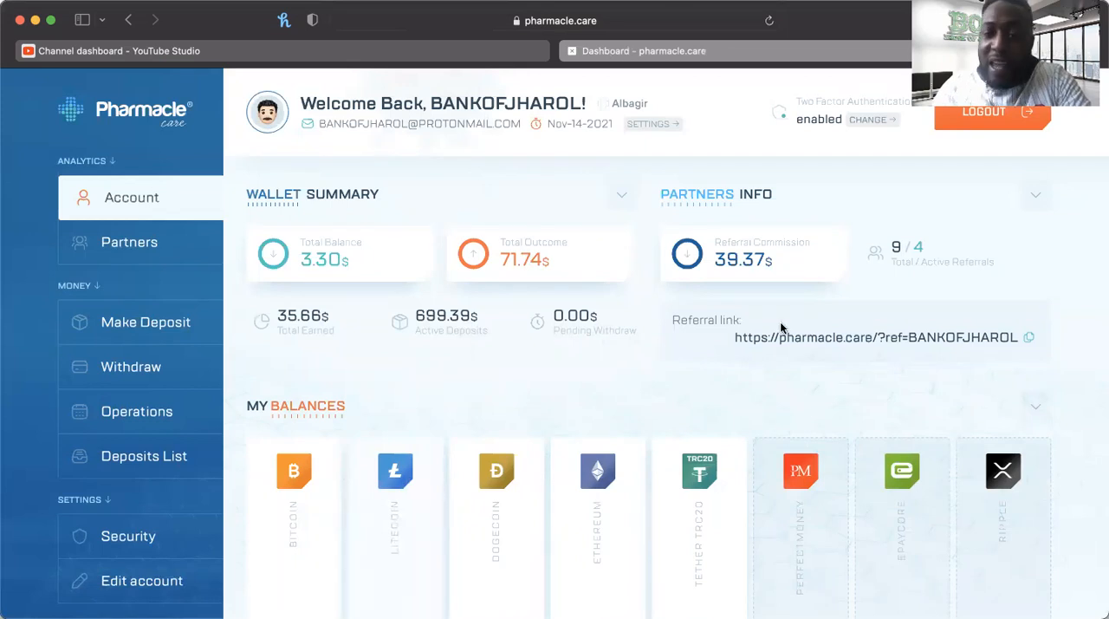
scroll("down", 3)
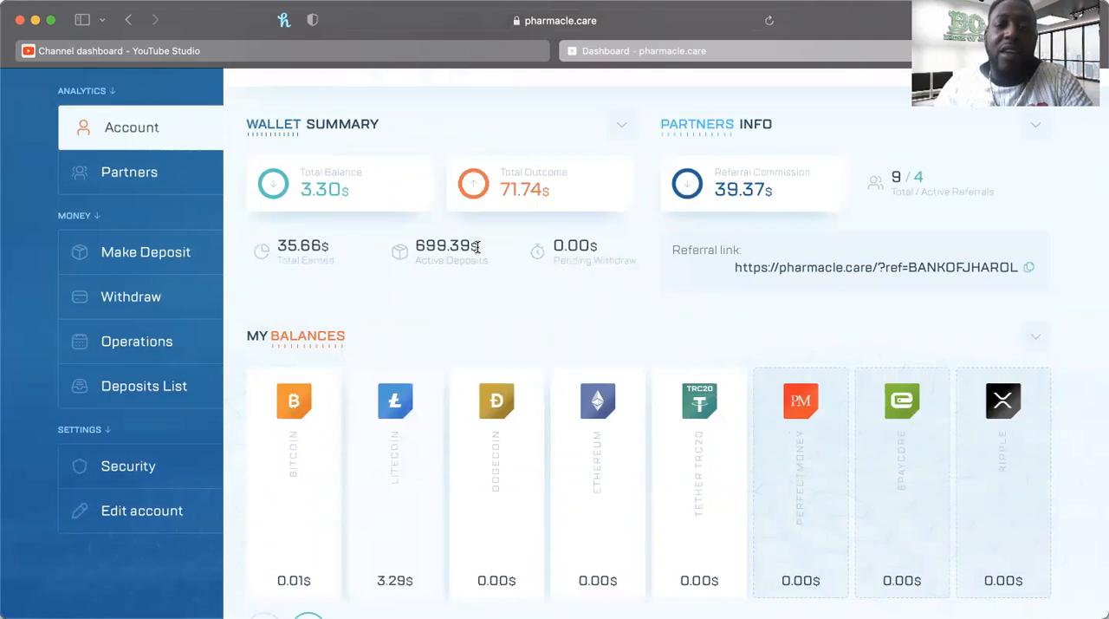
mouse_move(586, 336)
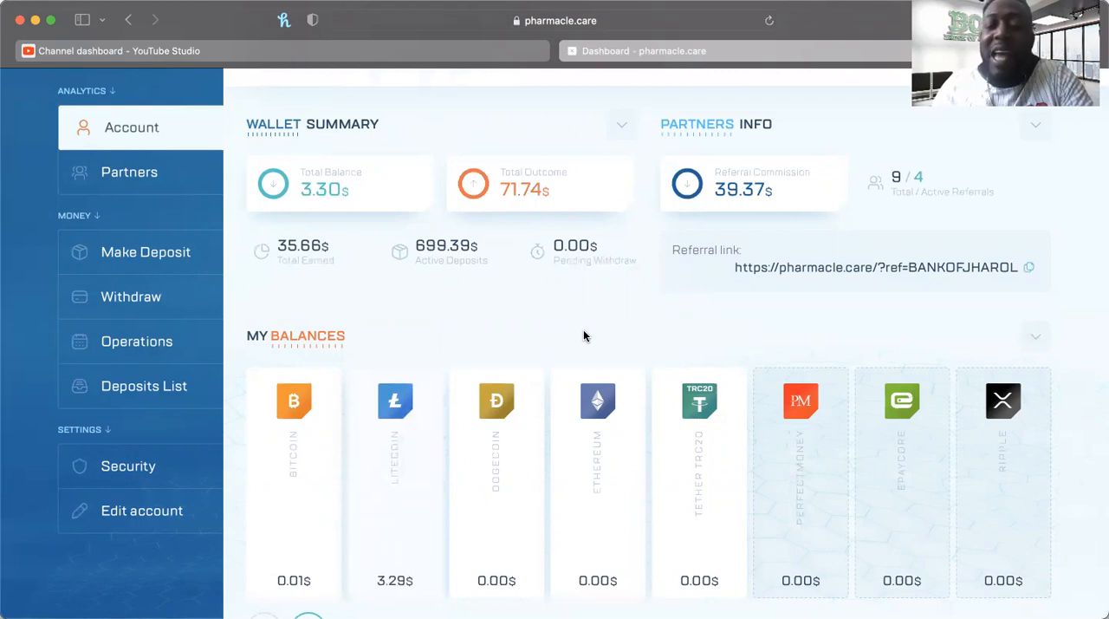
scroll("down", 3)
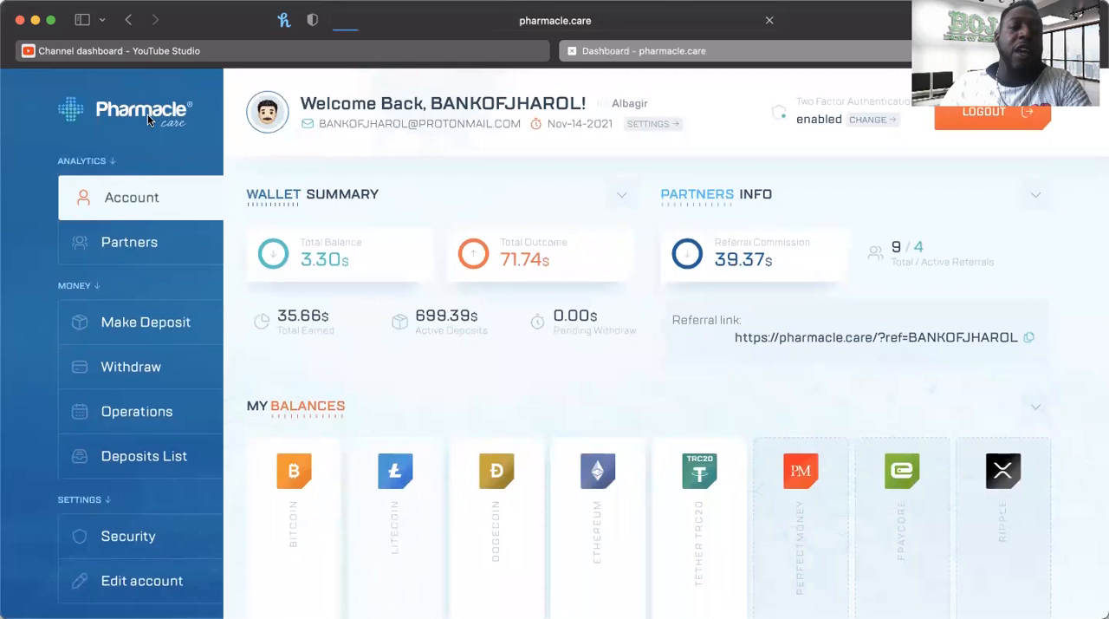
Go to the Pharmacle homepage via the logo, where the Pay Attention security notice appears
left_click(125, 111)
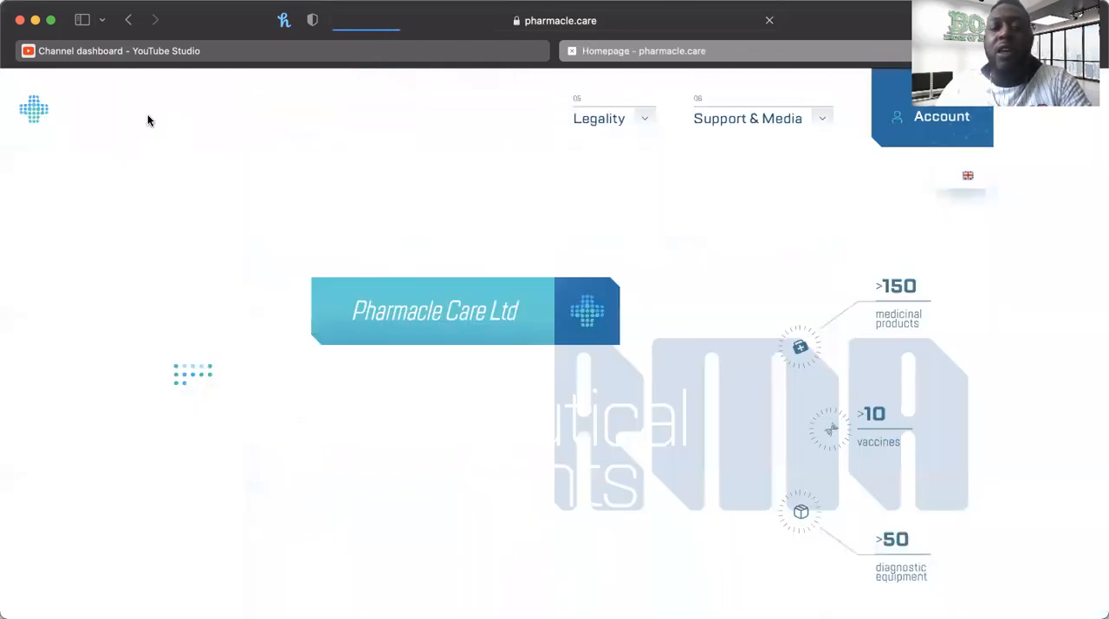
scroll("down", 3)
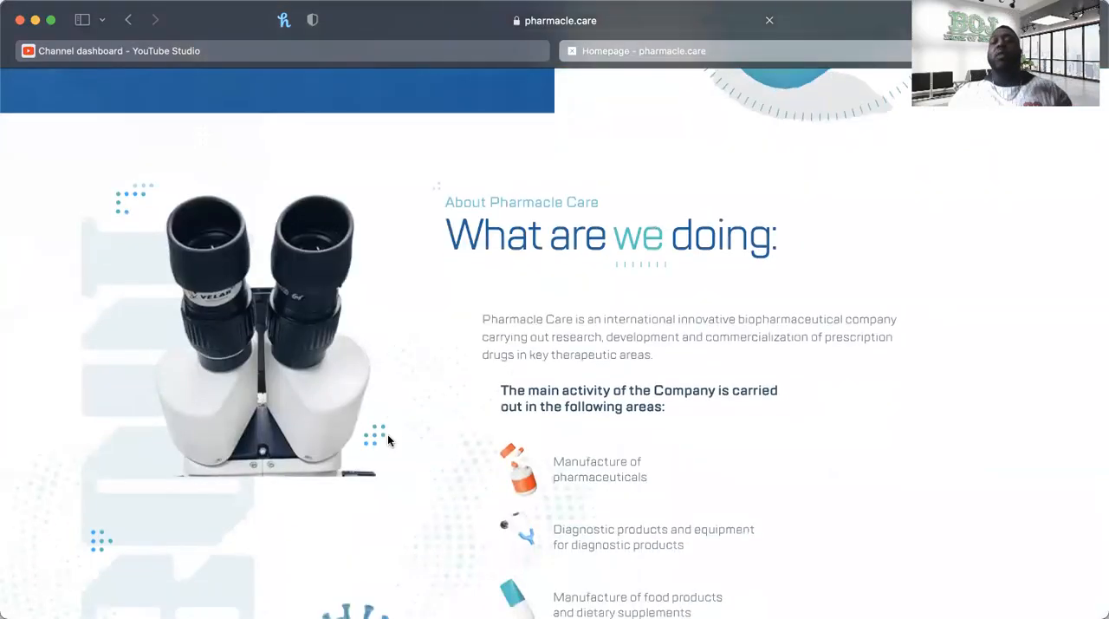
scroll("down", 3)
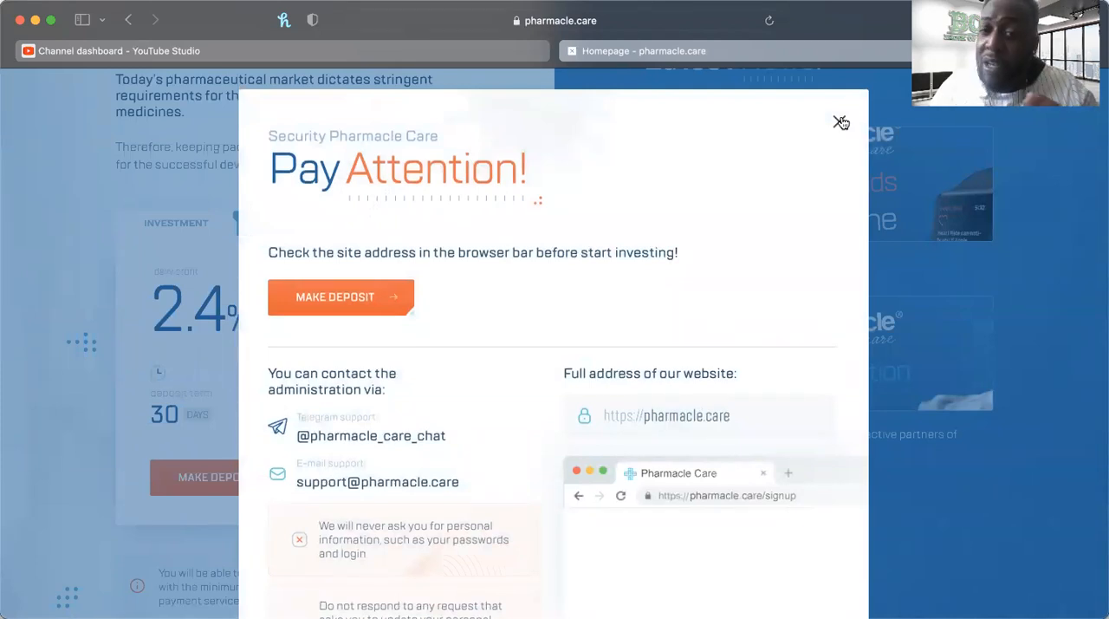
Close the Pay Attention popup and view the 2.4% daily, 30-day, 10$–50000$ investment plan
left_click(843, 122)
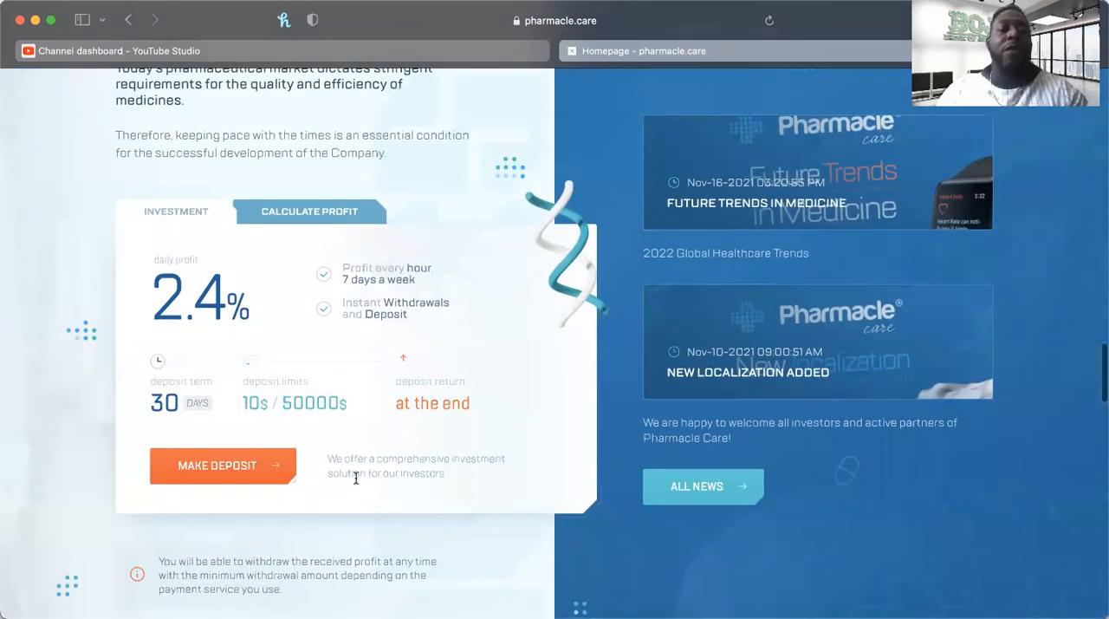
scroll("down", 3)
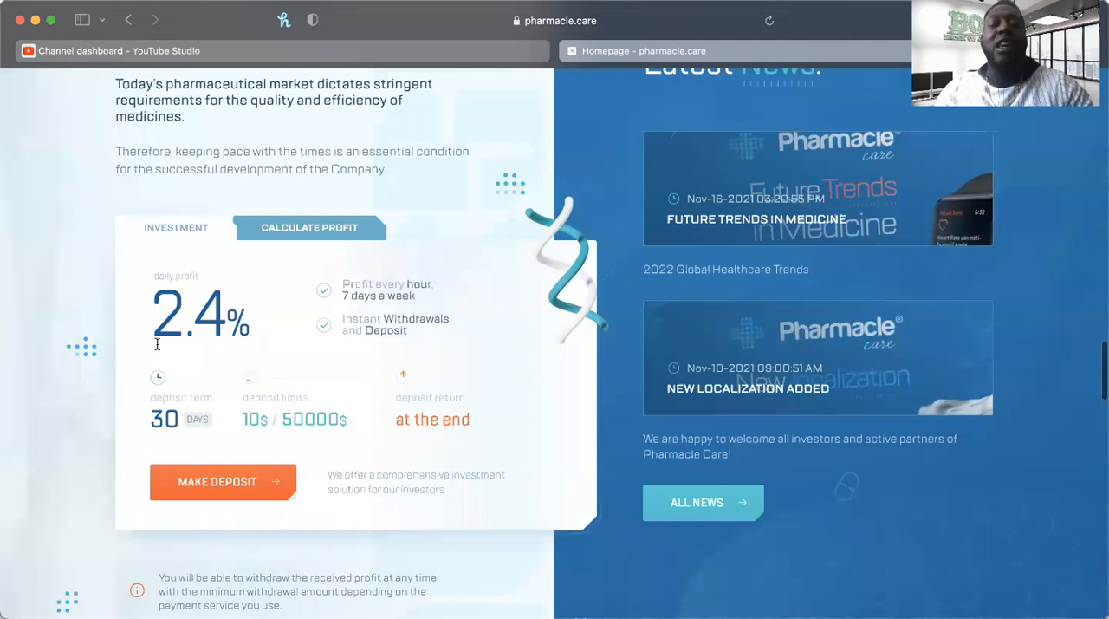
mouse_move(309, 359)
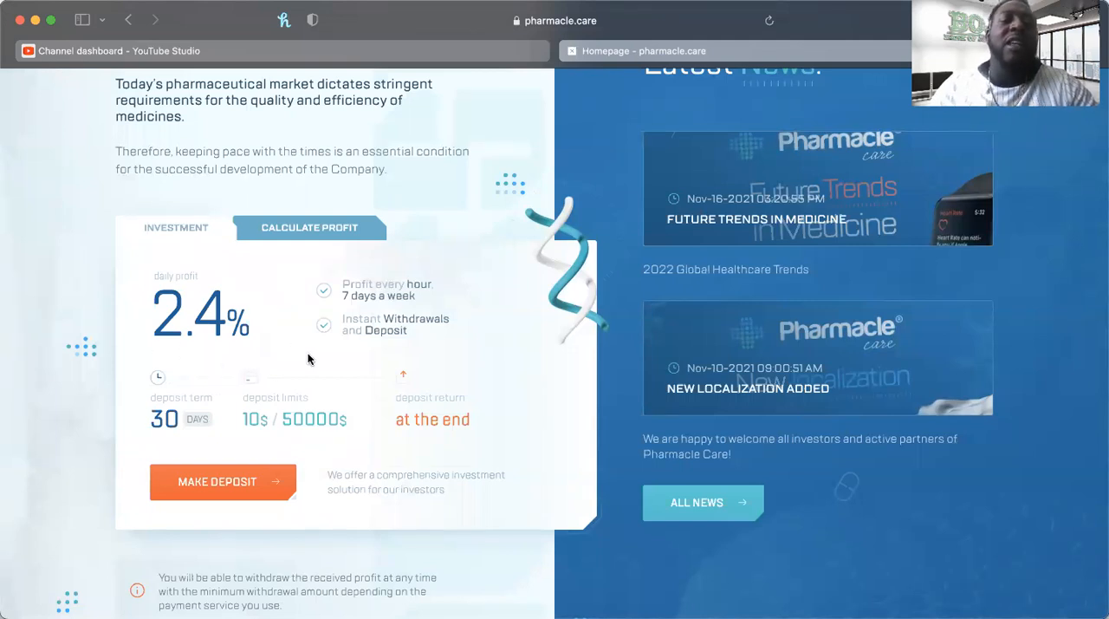
mouse_move(424, 285)
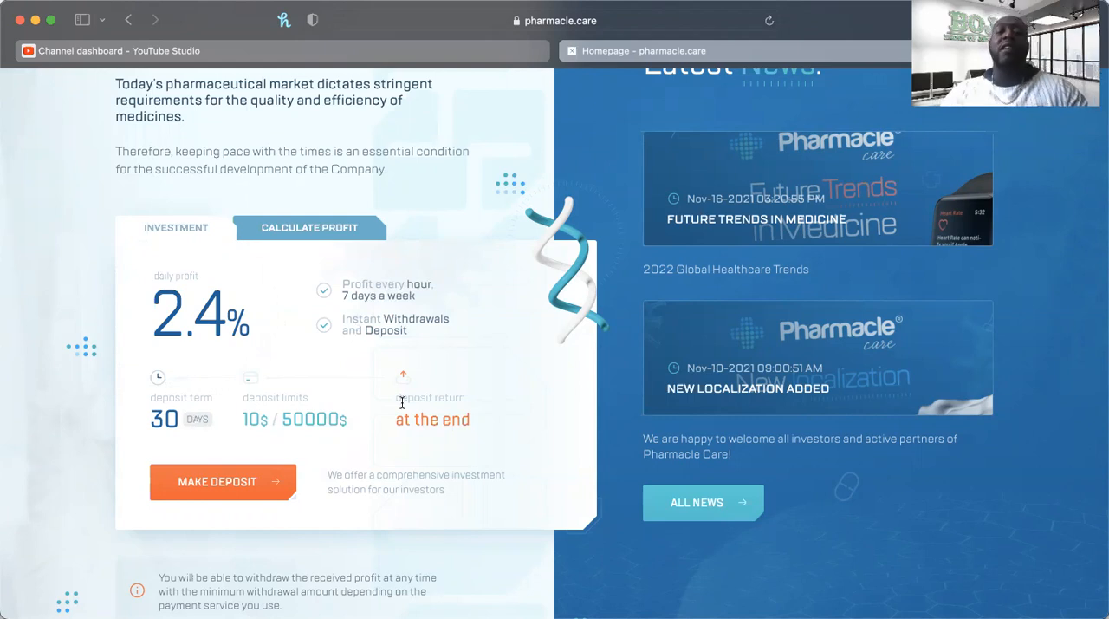
mouse_move(528, 438)
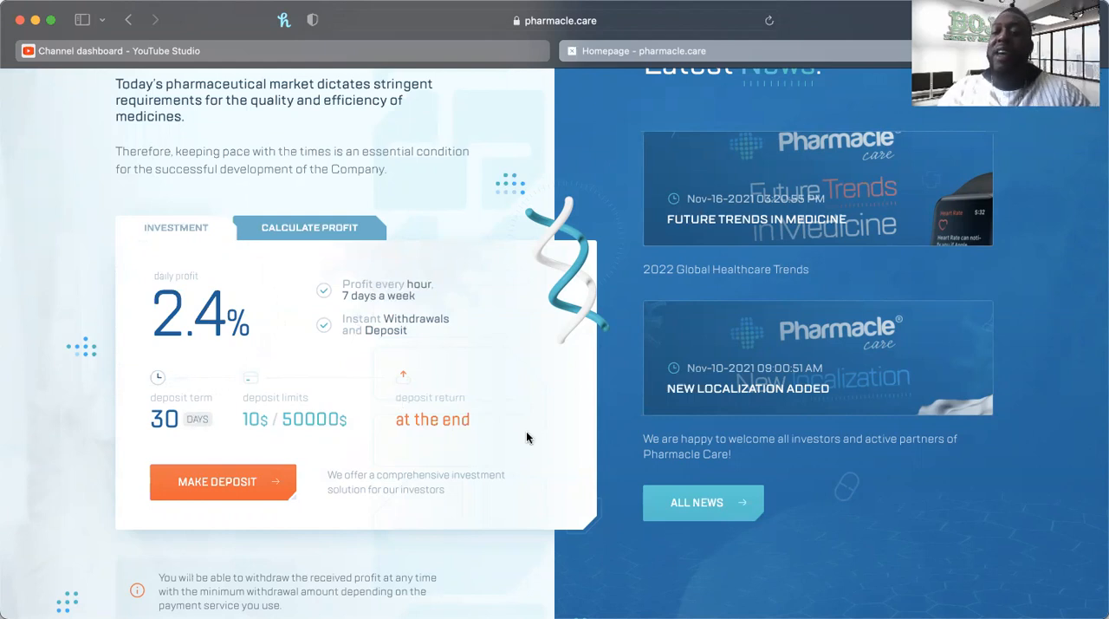